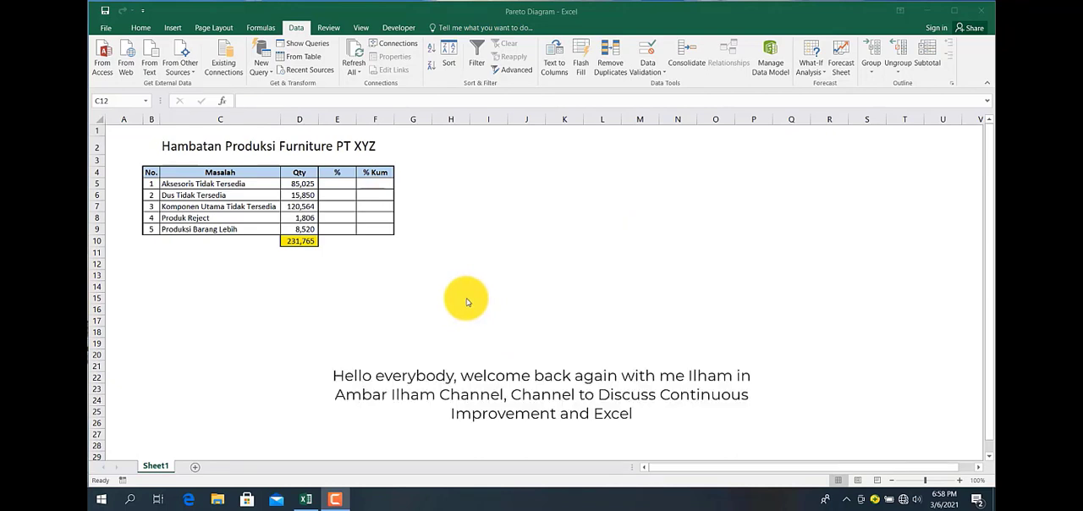
mouse_move(475, 292)
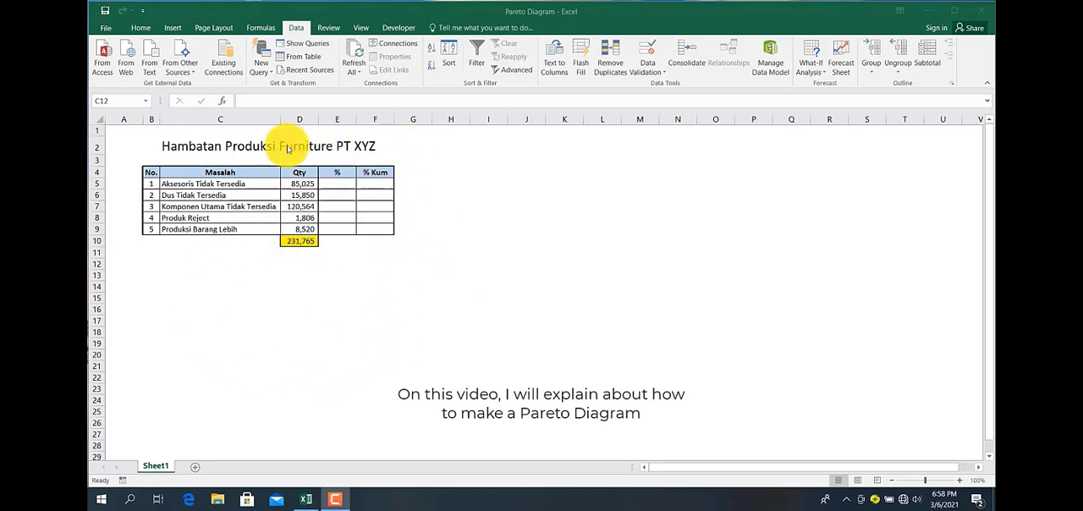
mouse_move(451, 277)
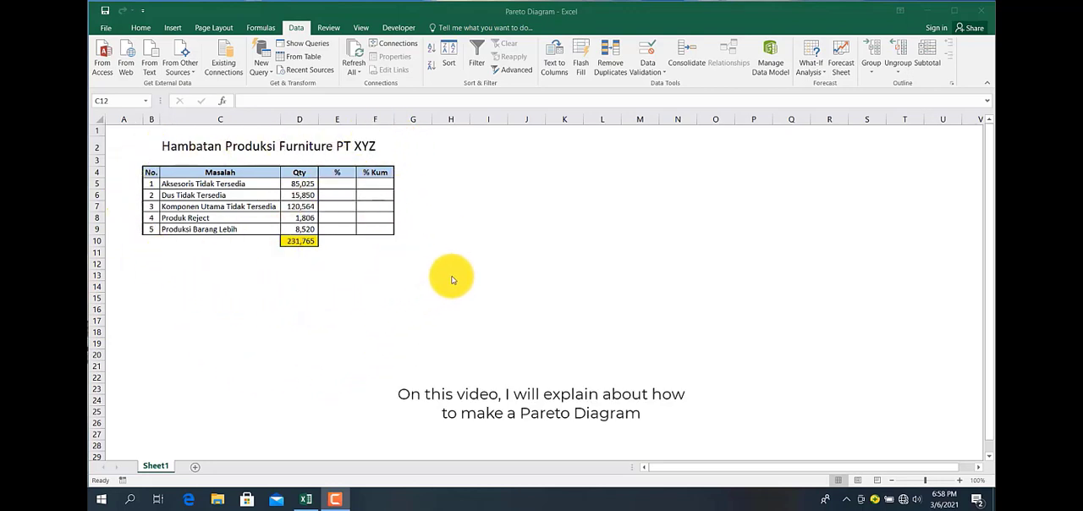
mouse_move(511, 214)
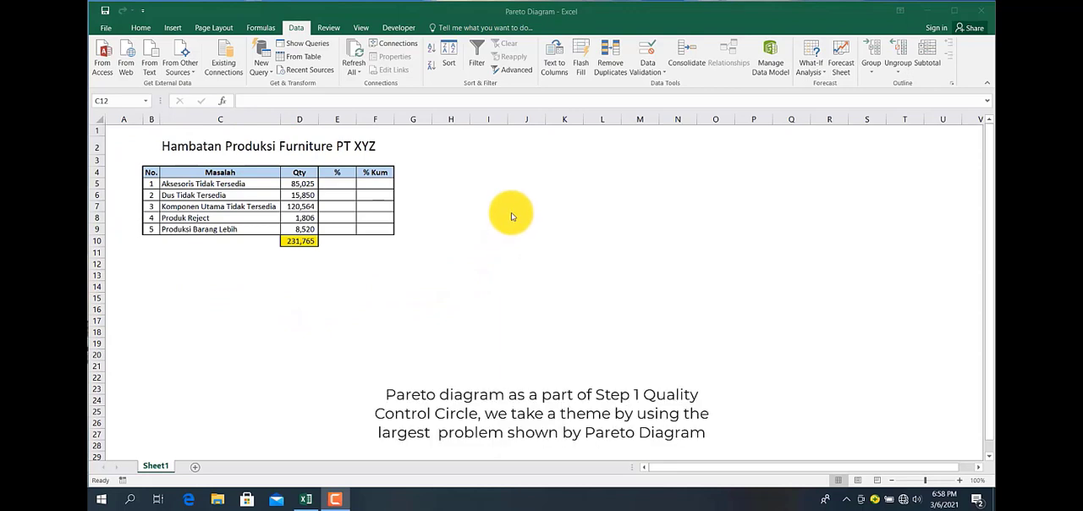
mouse_move(404, 142)
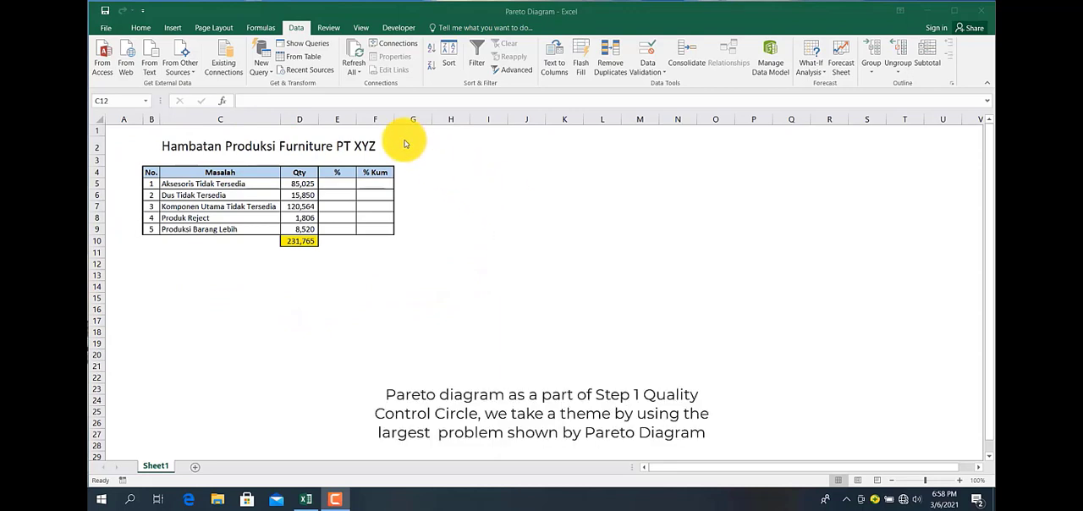
mouse_move(202, 269)
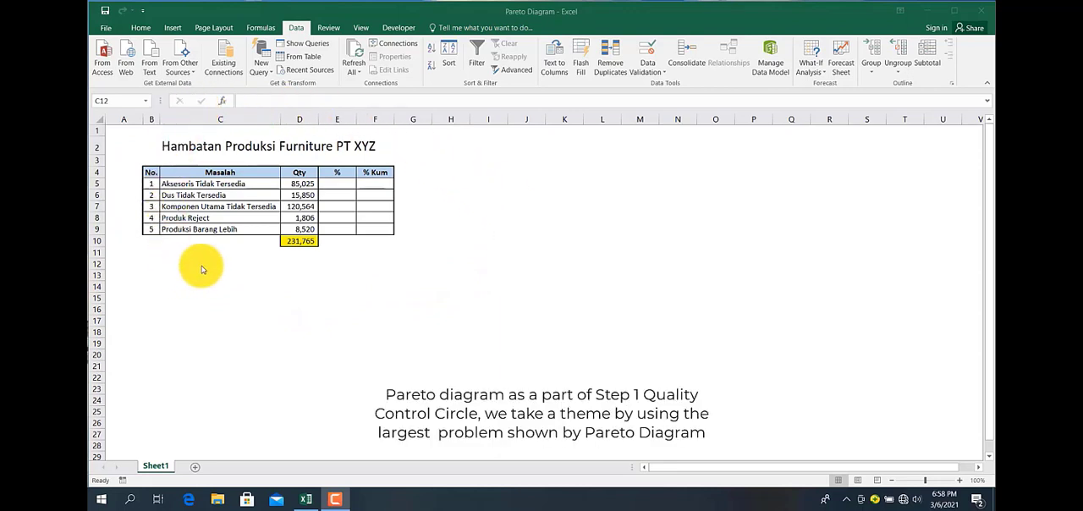
mouse_move(253, 182)
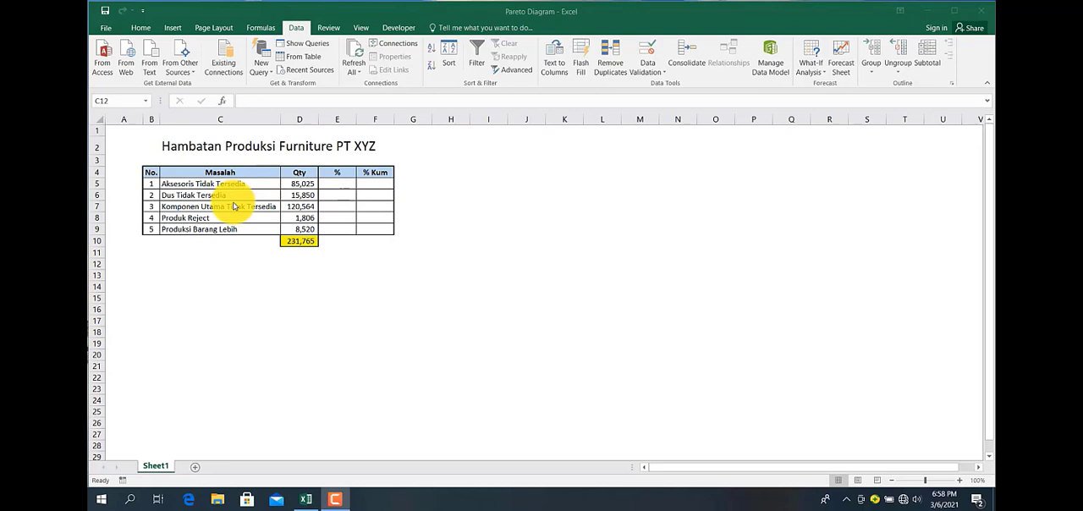
mouse_move(260, 200)
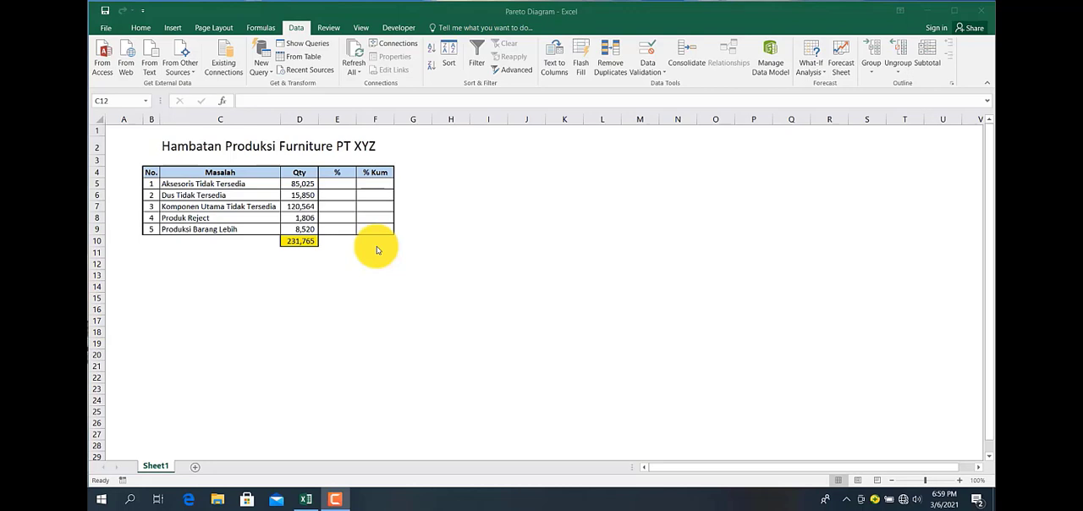
mouse_move(292, 229)
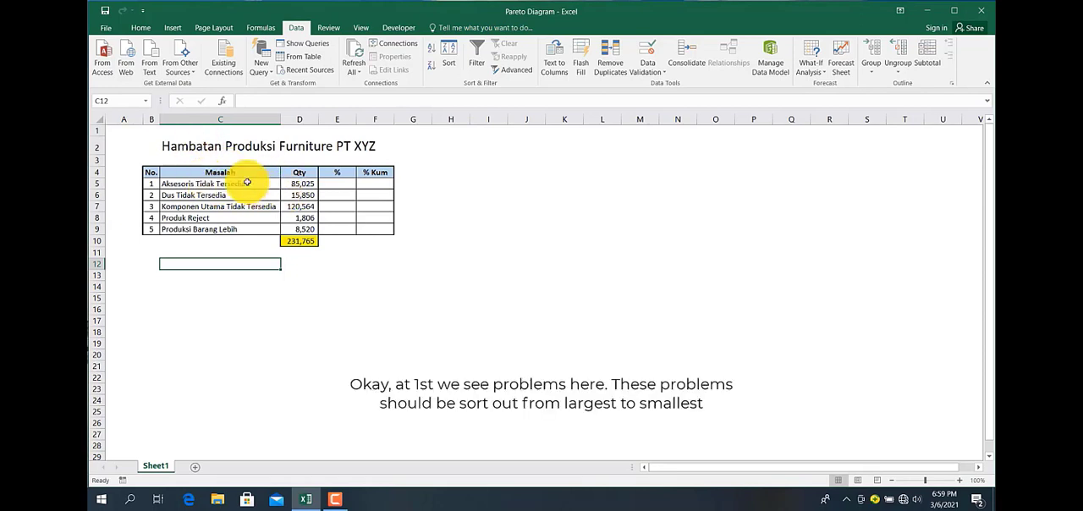
Sort the problem names and quantities by Qty from largest to smallest
click(298, 184)
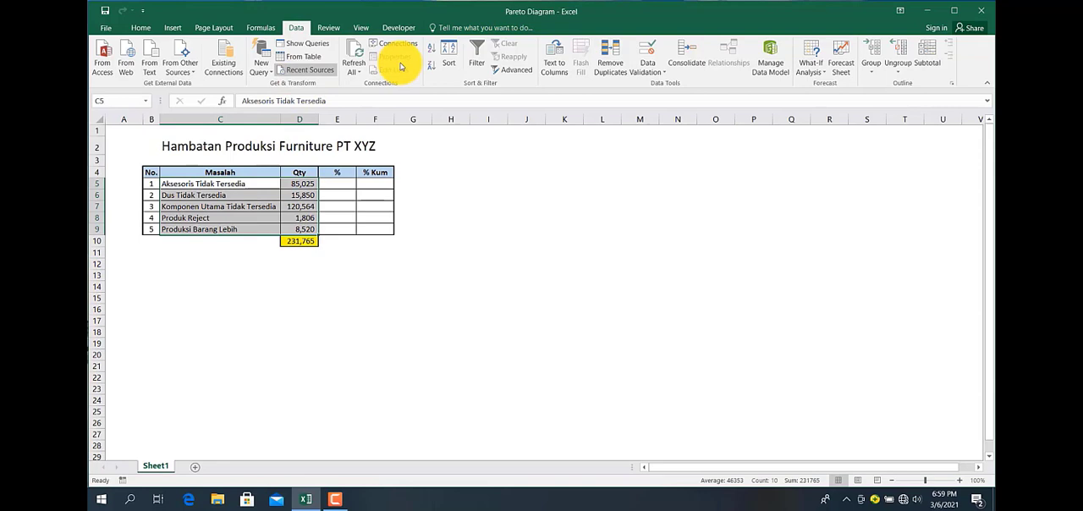
click(448, 55)
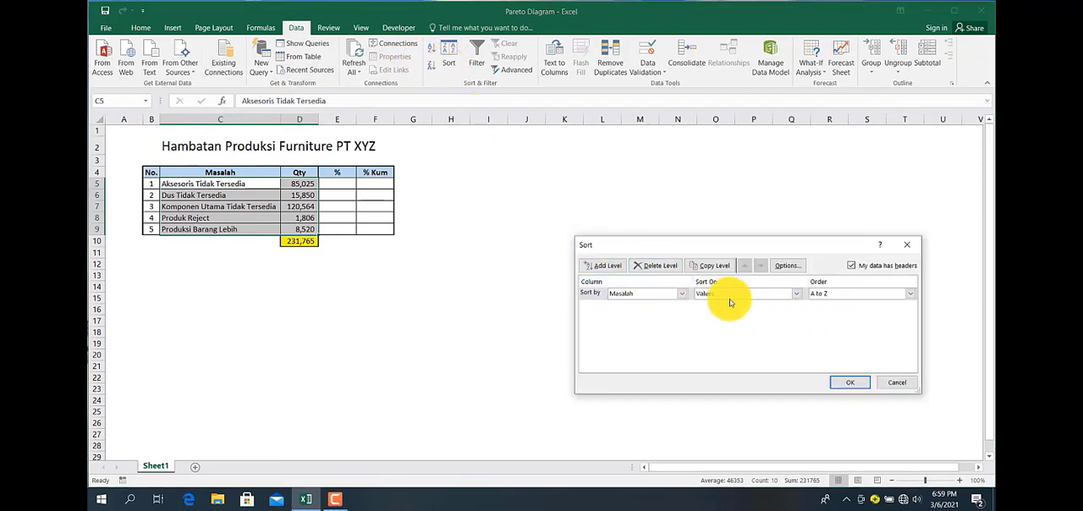
click(647, 293)
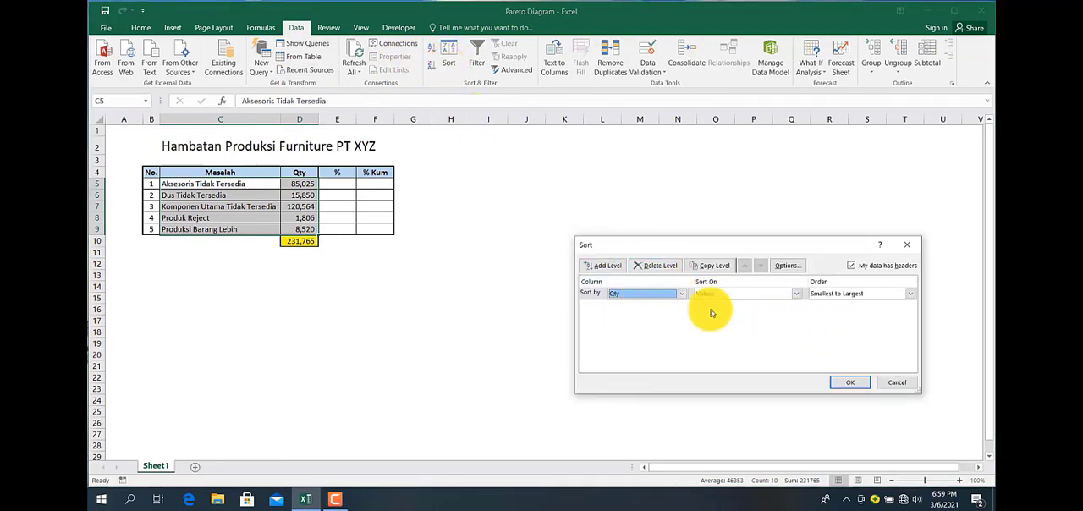
click(860, 293)
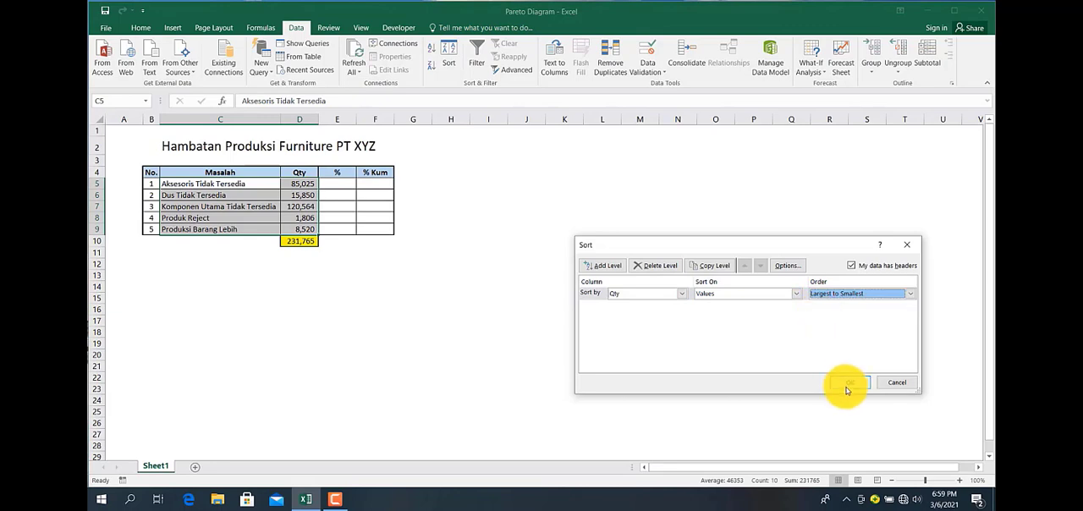
click(847, 381)
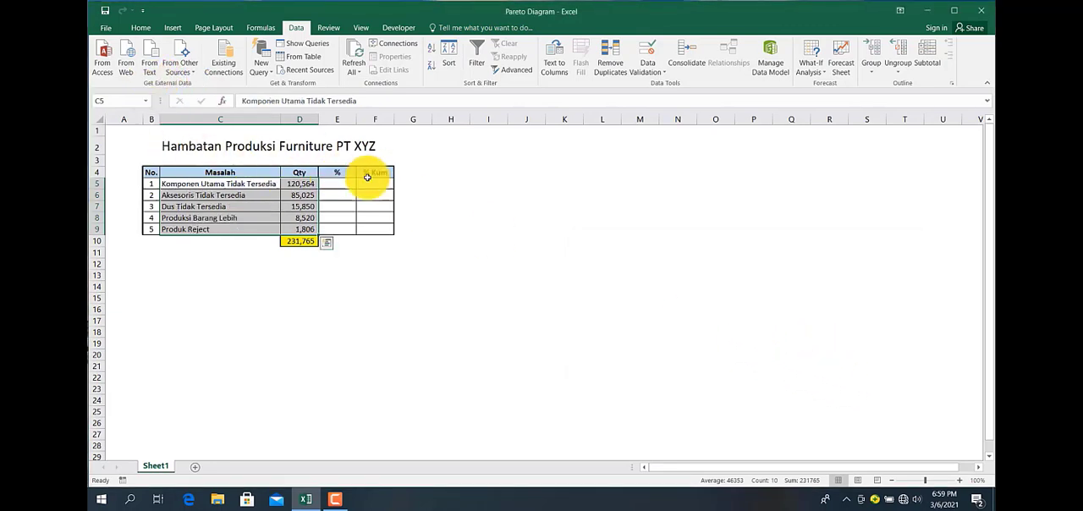
click(336, 184)
text(=)
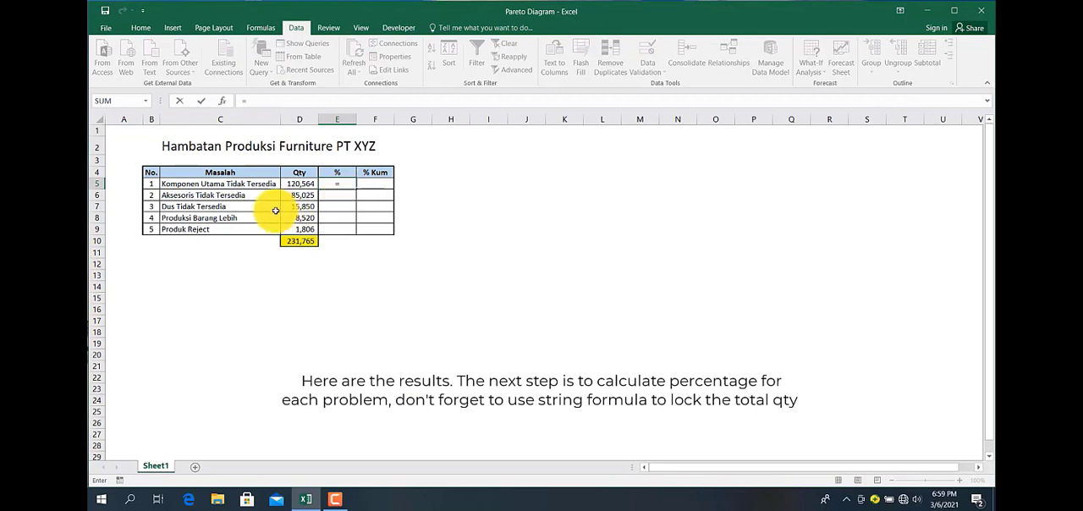
Enter =D5/$D$10 as each problem's percentage share and fill it down to row 9
click(298, 184)
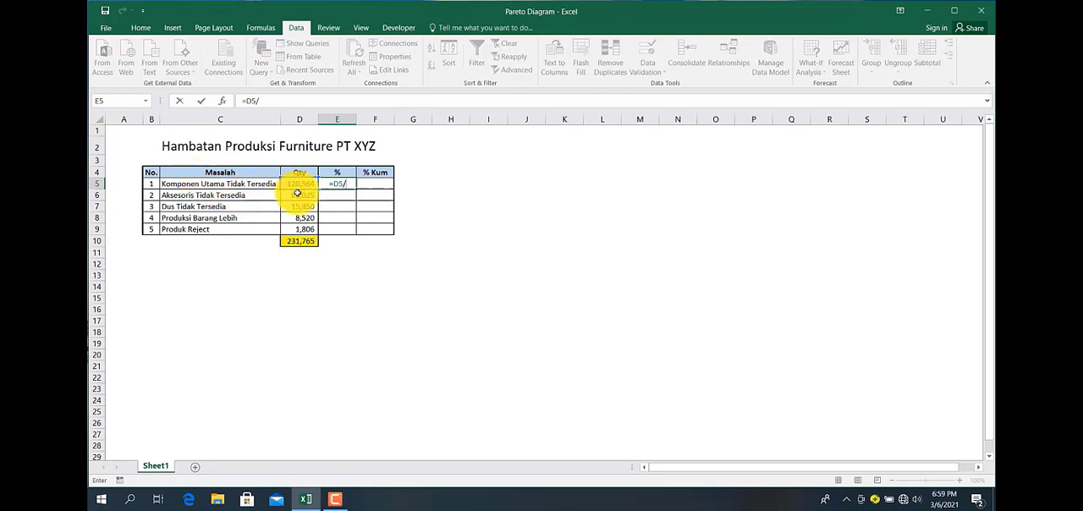
click(299, 241)
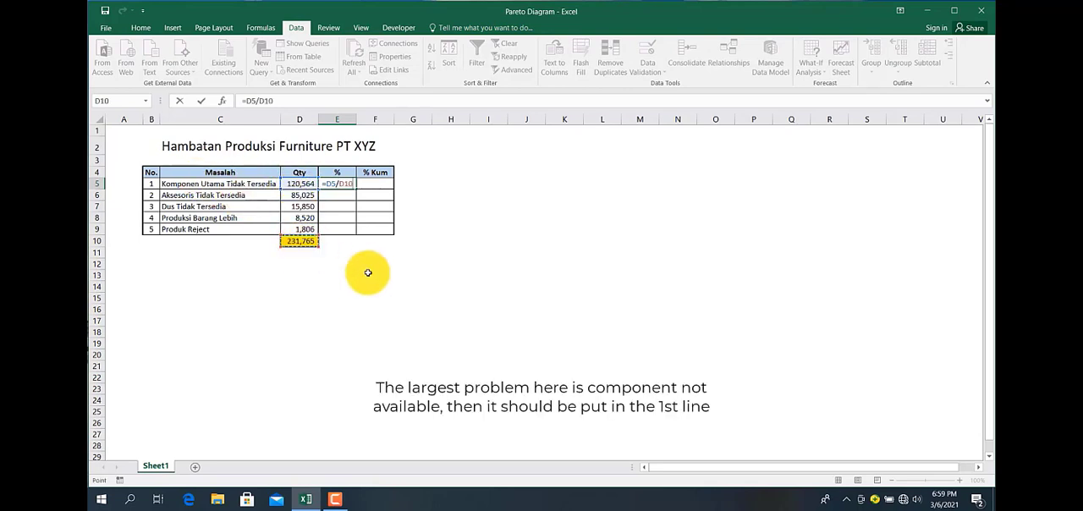
mouse_move(317, 247)
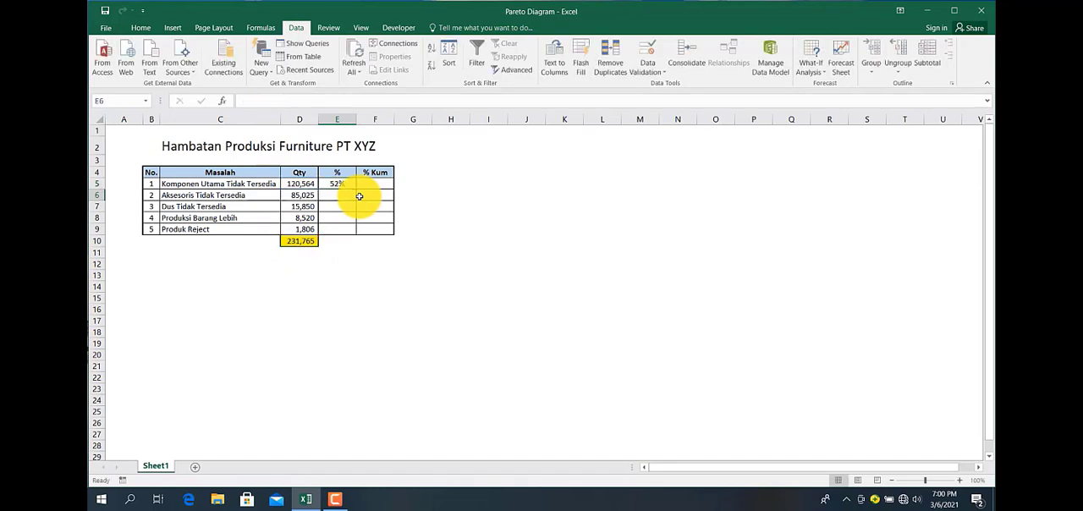
click(337, 184)
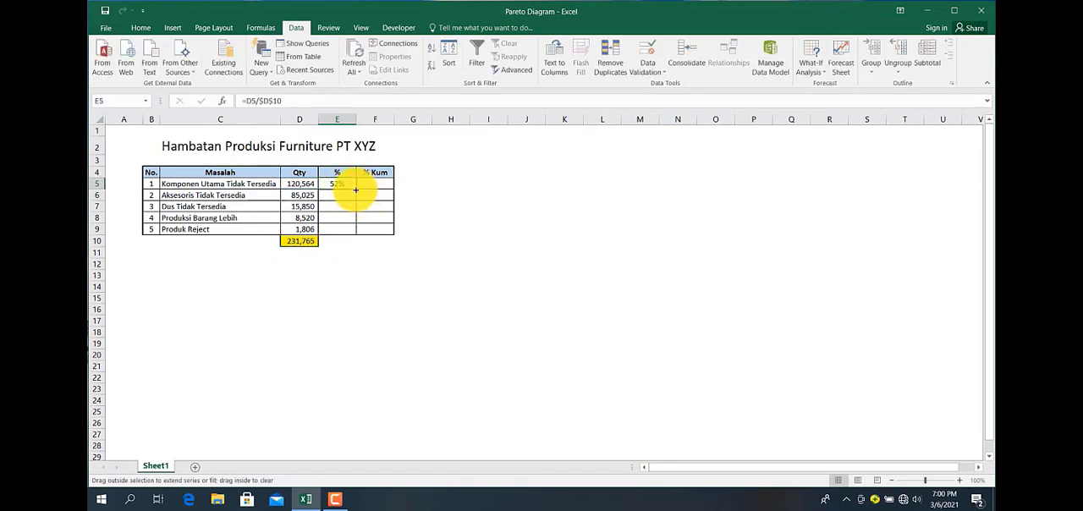
drag(336, 183, 337, 229)
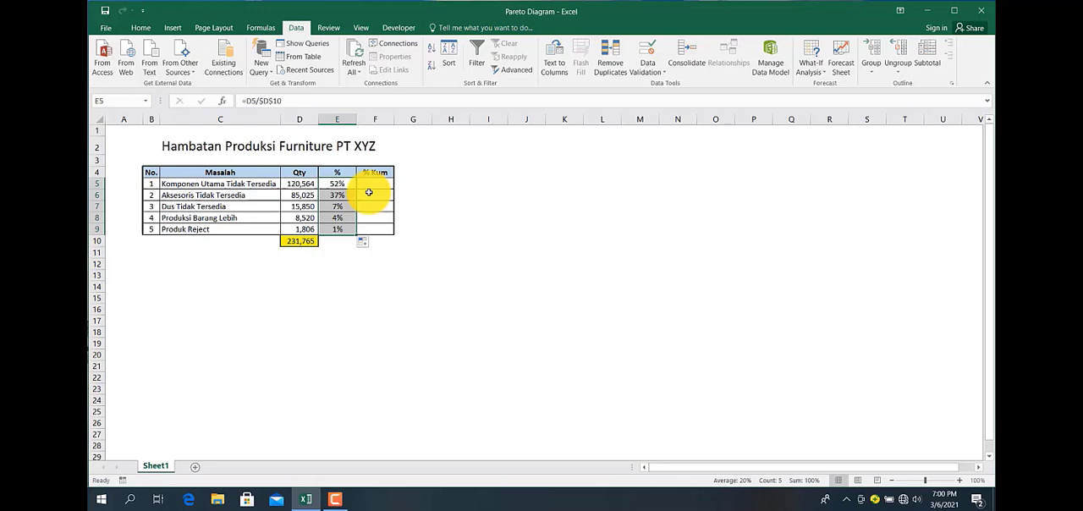
click(376, 184)
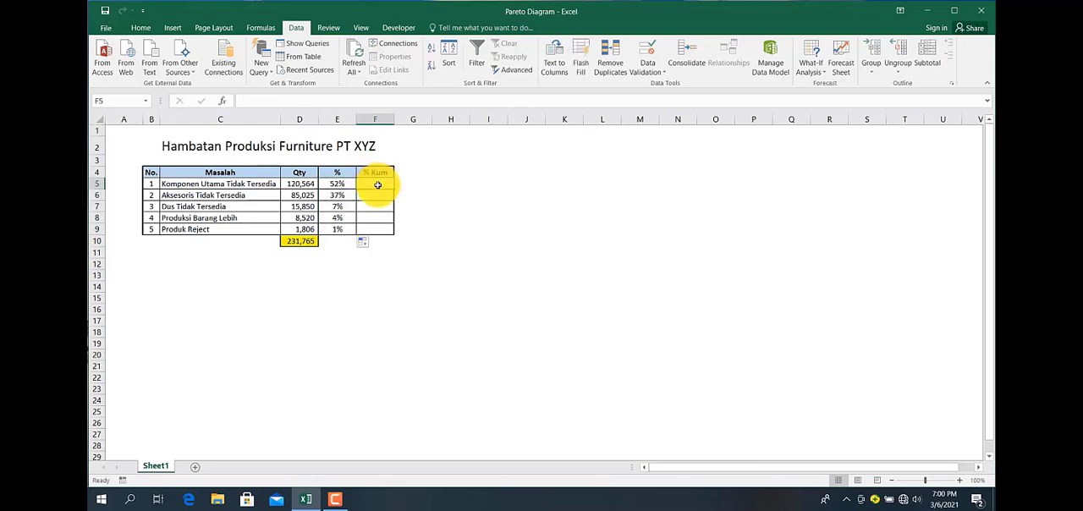
Enter =E5 for the first cumulative value and =F5+E6 as the running total below it
click(375, 184)
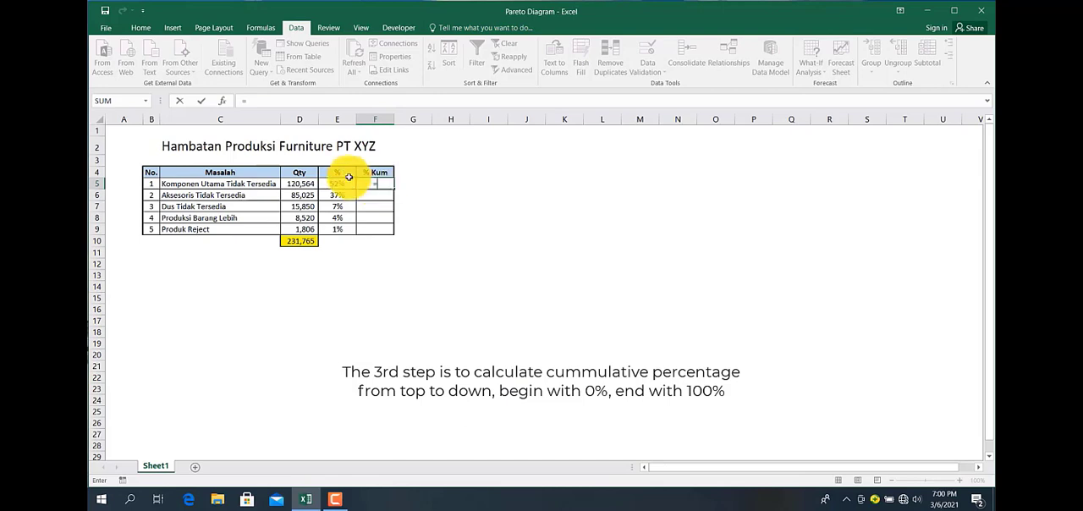
key(Return)
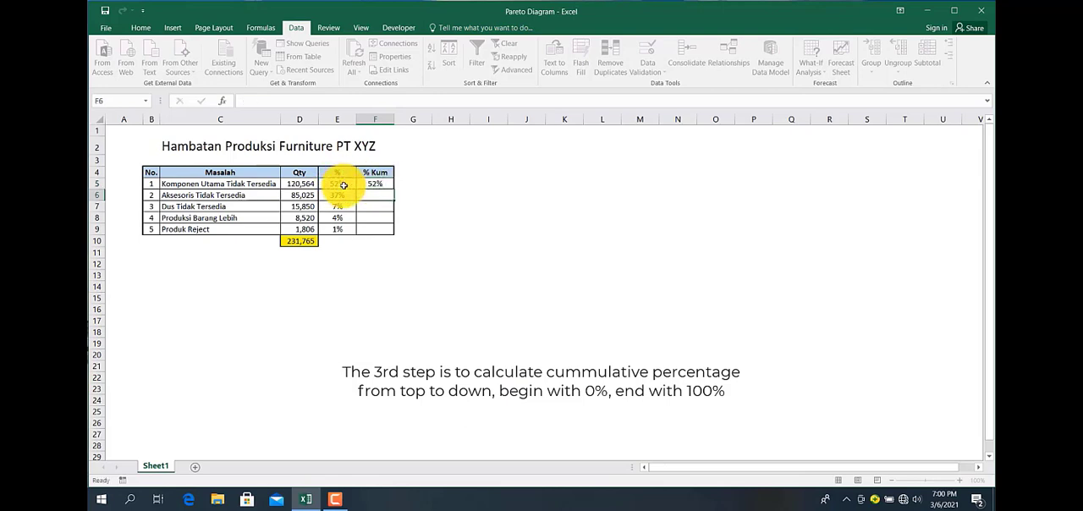
click(376, 183)
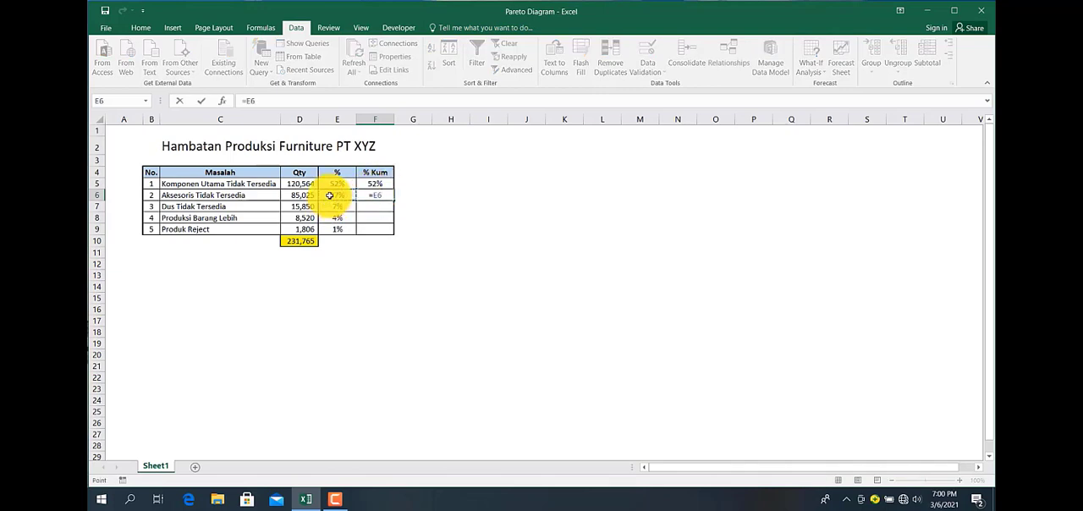
text(+)
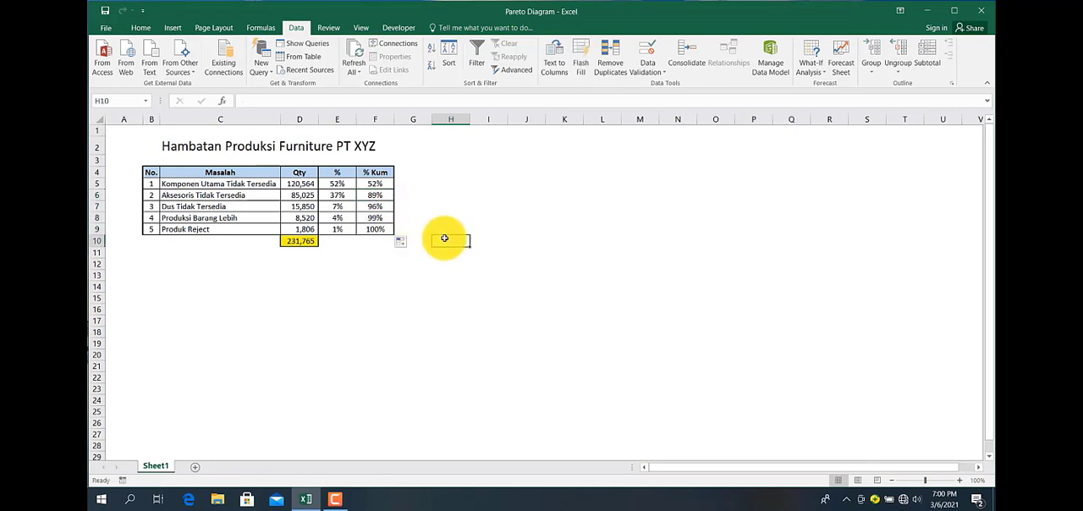
mouse_move(192, 167)
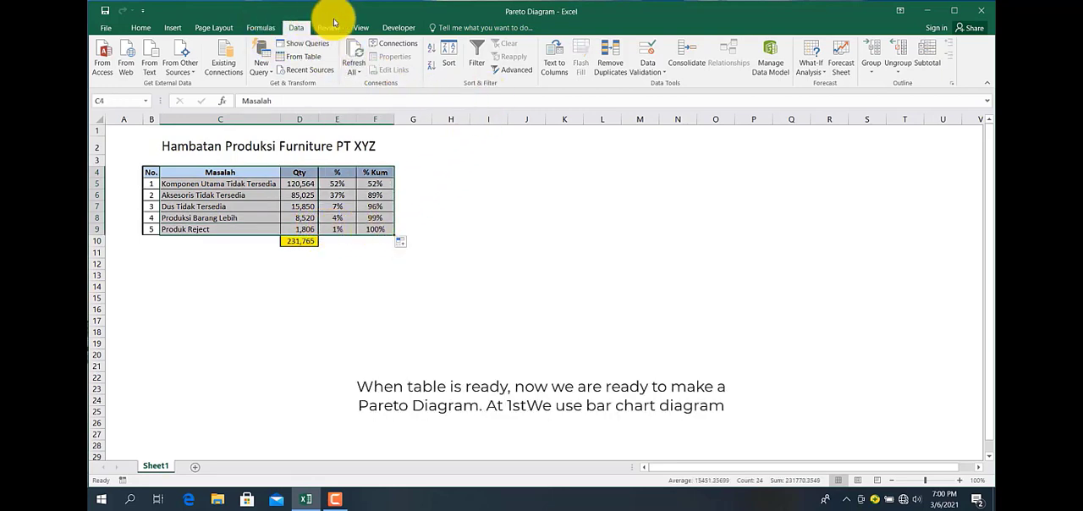
mouse_move(203, 93)
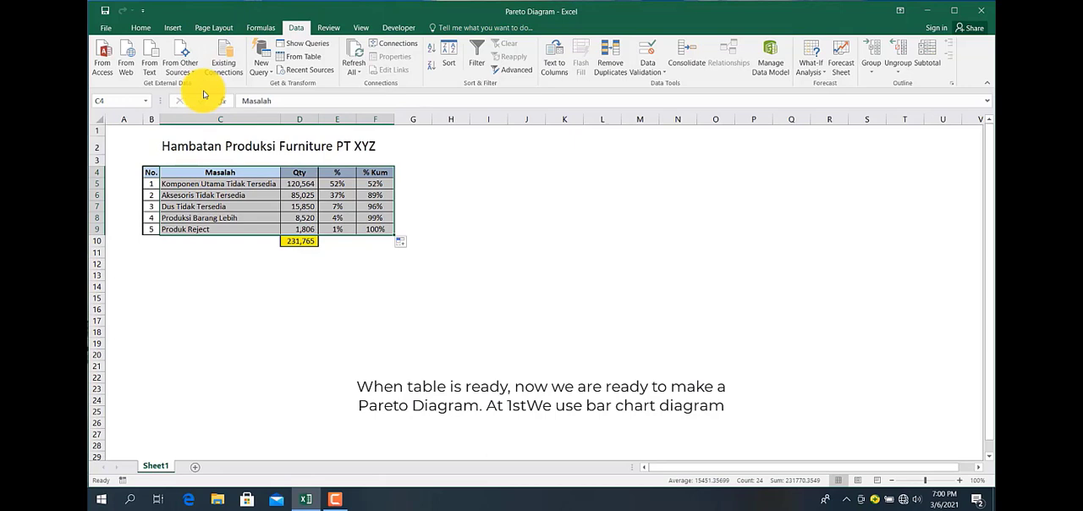
Insert a clustered column chart of Qty, % and % Kum per problem beside the table
click(171, 27)
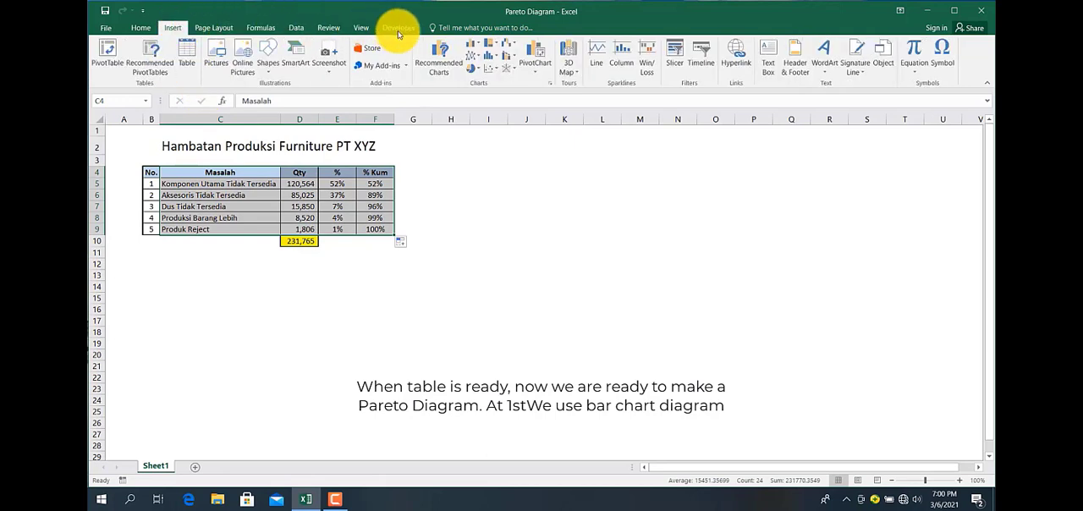
click(477, 48)
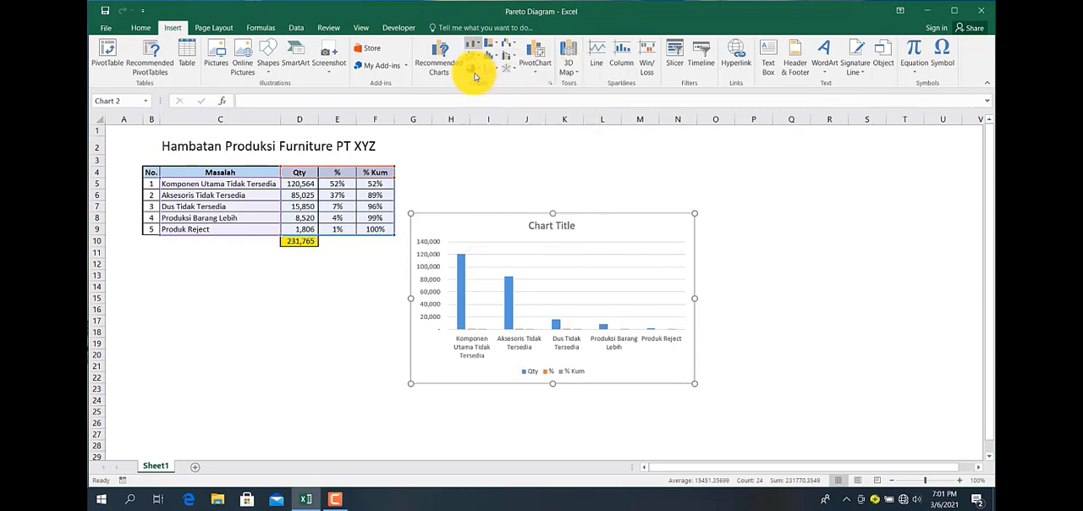
click(529, 286)
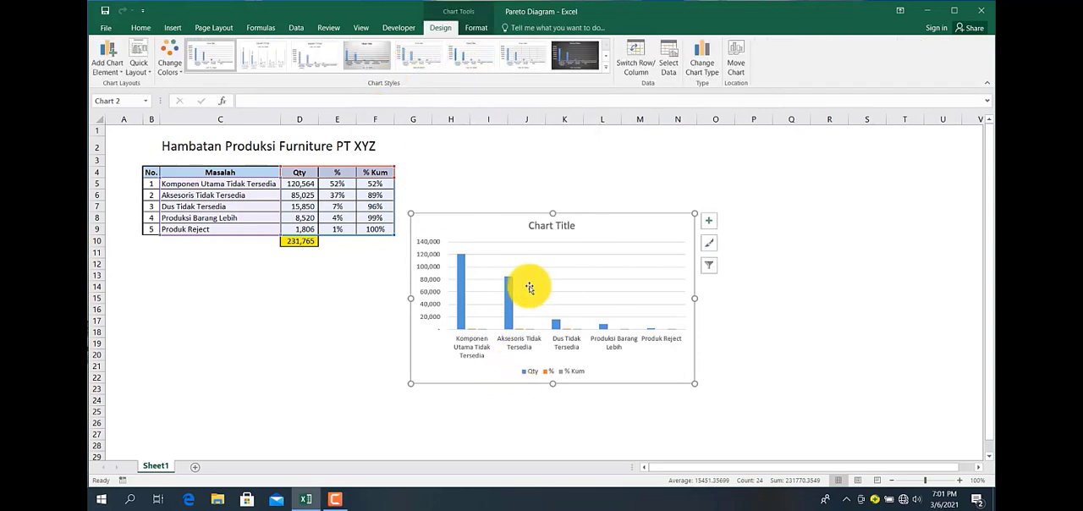
mouse_move(590, 288)
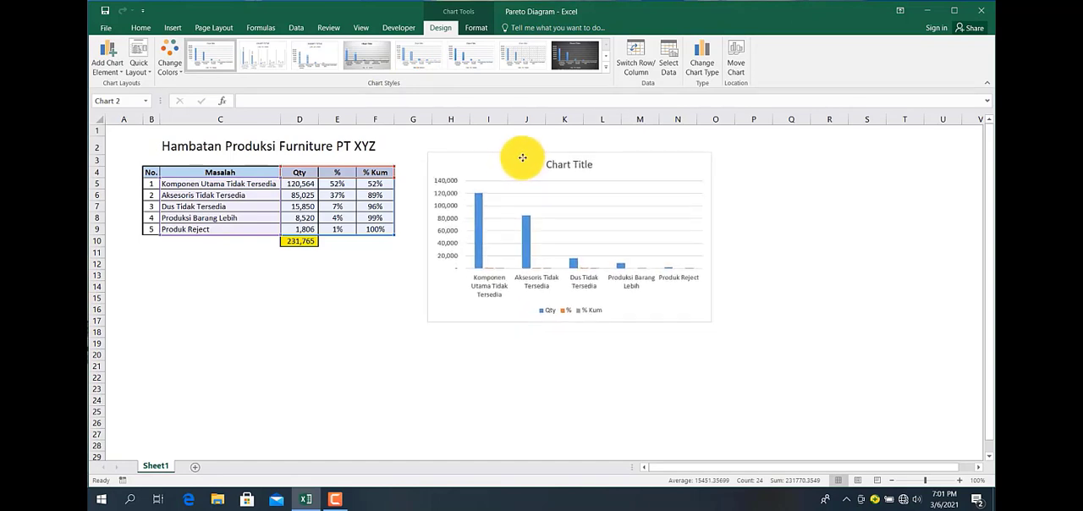
click(522, 158)
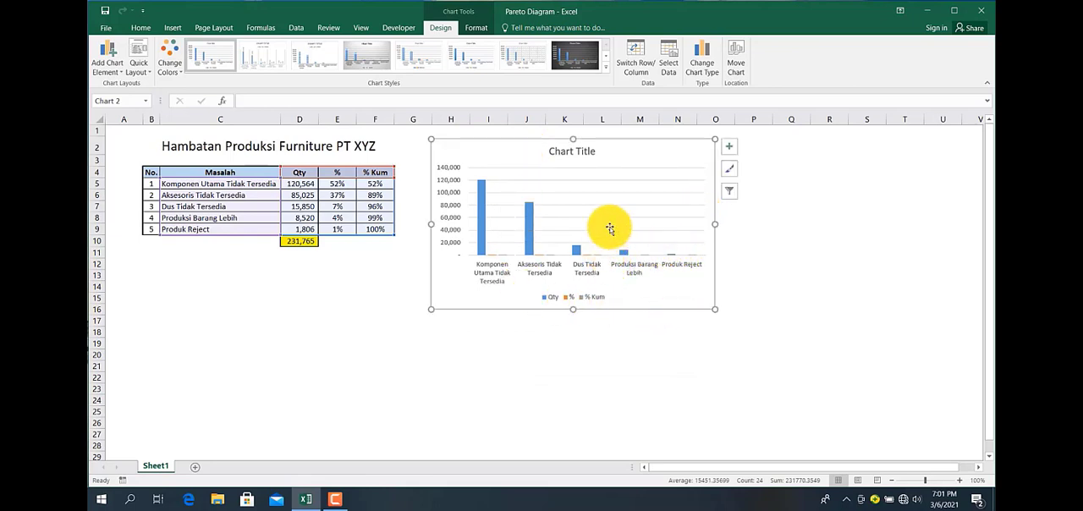
Remove the % series in Select Data so only Qty and % Kum remain
right_click(609, 229)
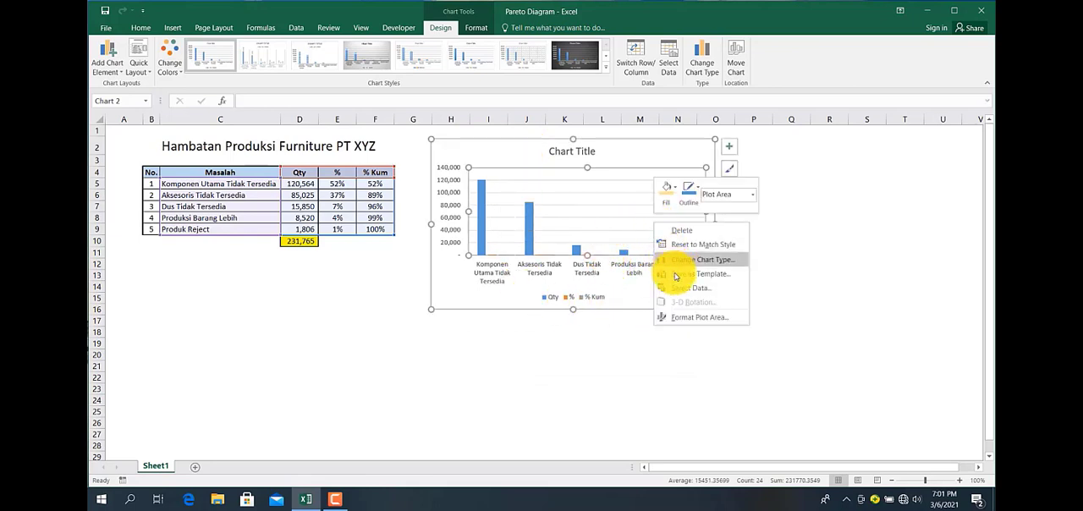
click(694, 288)
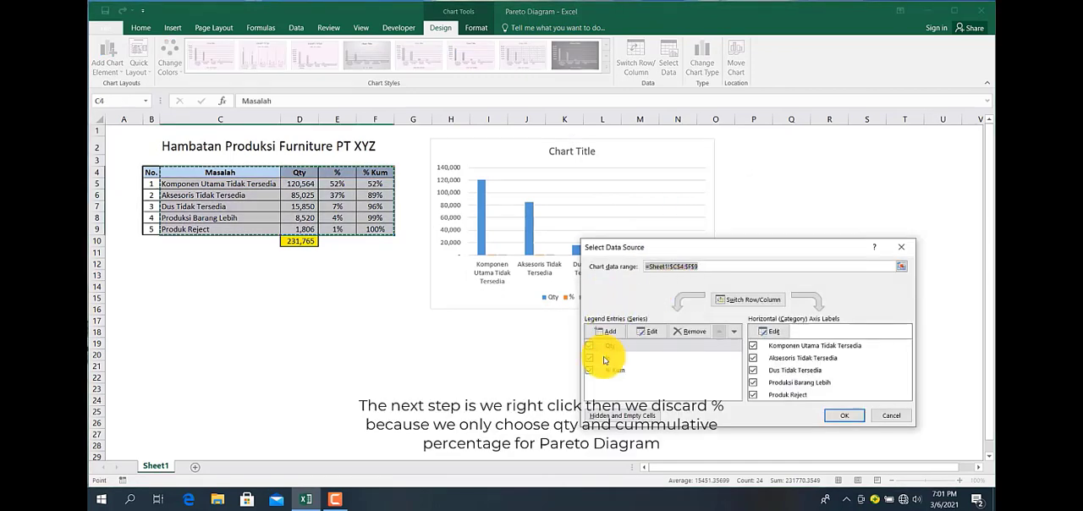
click(606, 357)
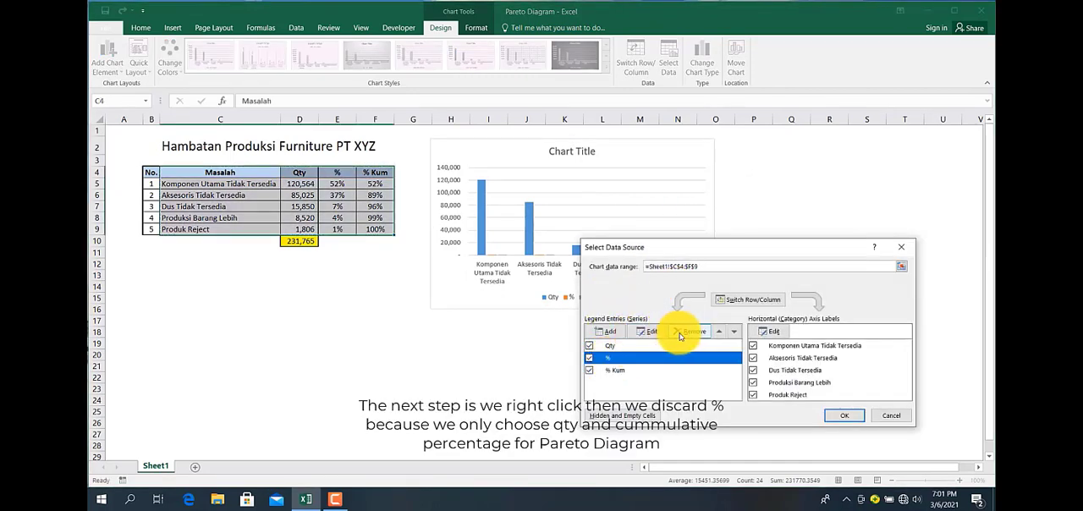
click(688, 330)
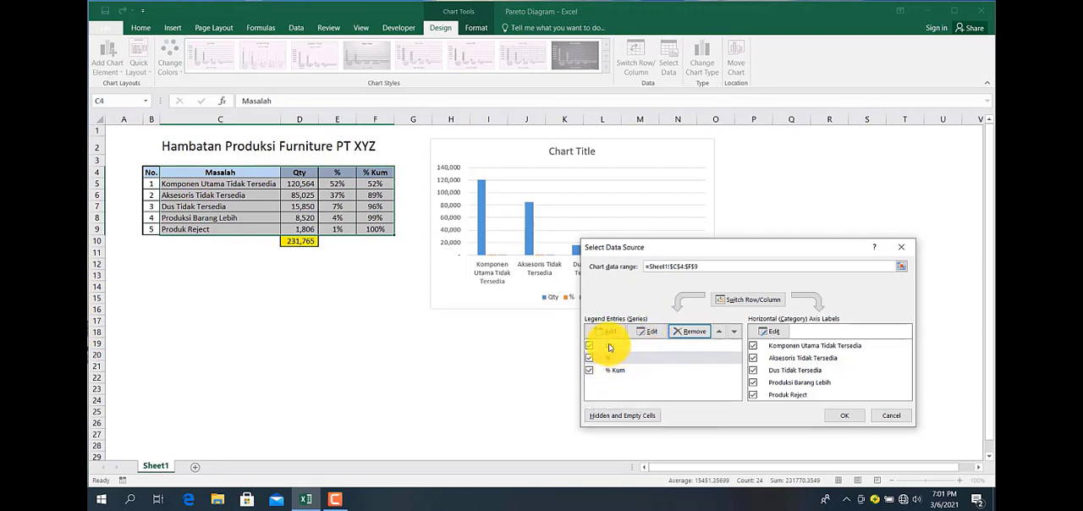
click(689, 331)
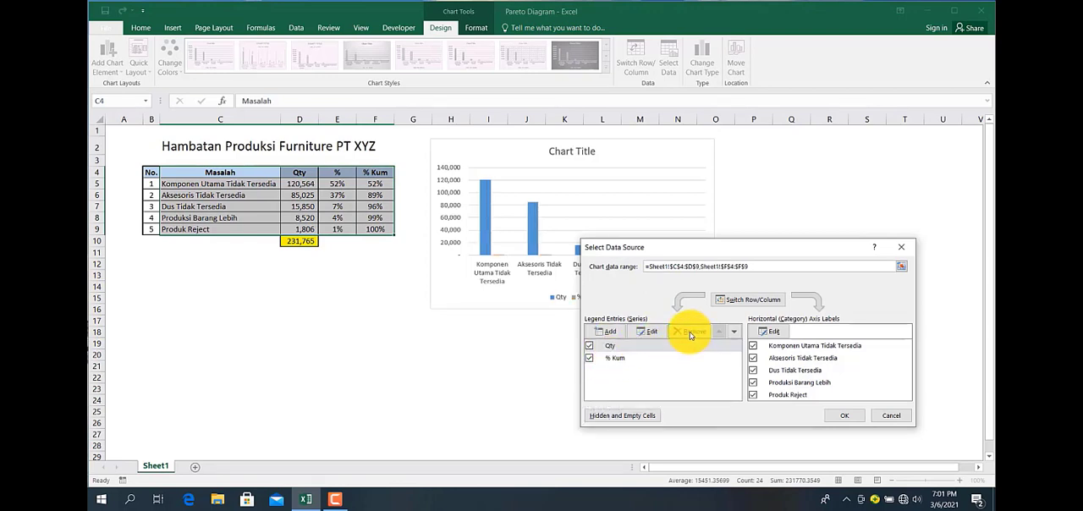
mouse_move(869, 418)
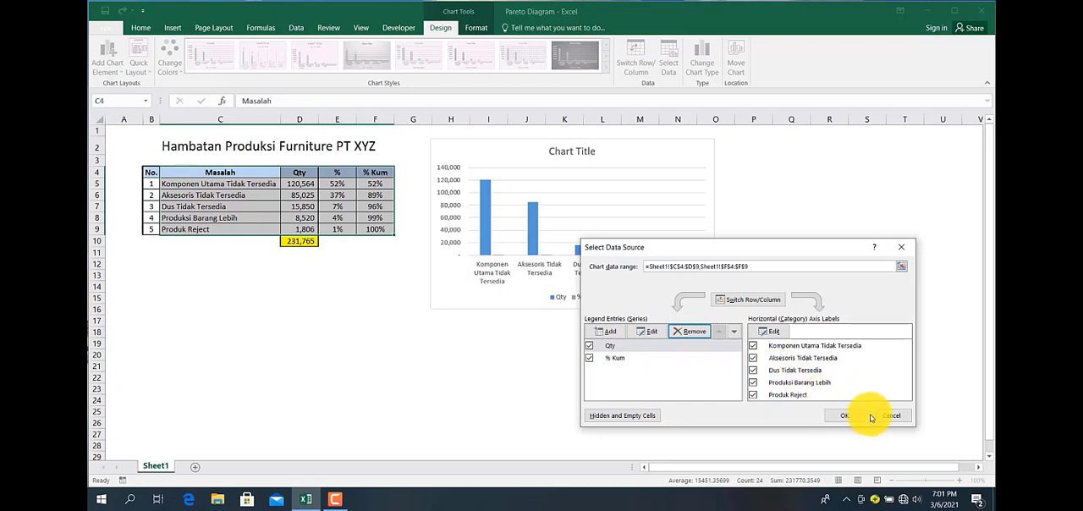
click(843, 415)
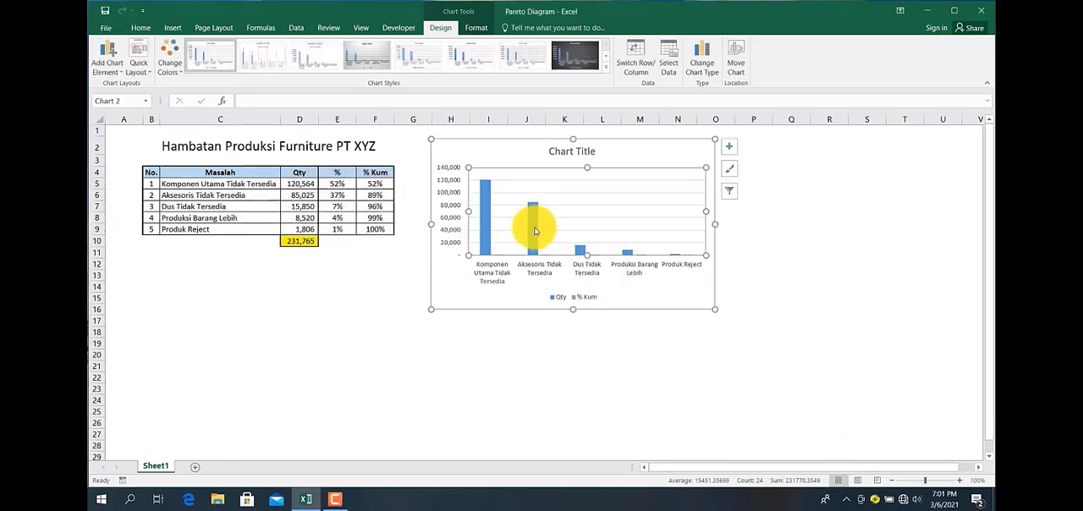
Change to a Combo chart with % Kum as a line on the secondary axis
right_click(534, 231)
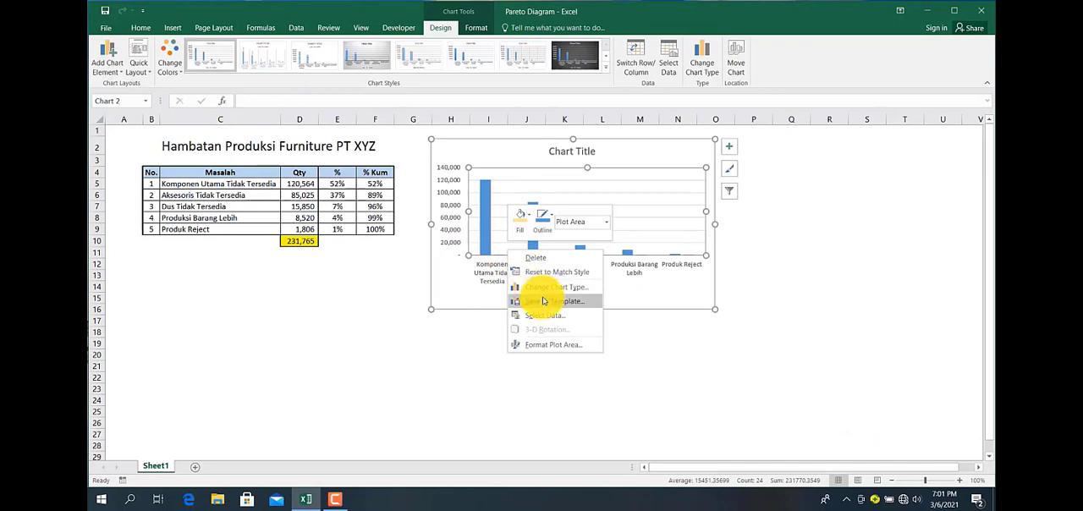
mouse_move(554, 287)
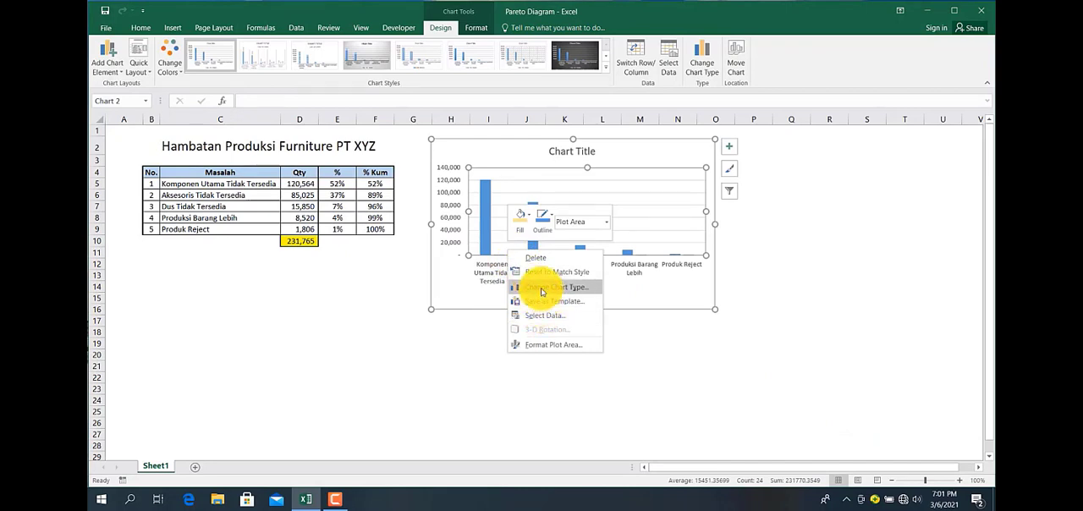
click(551, 287)
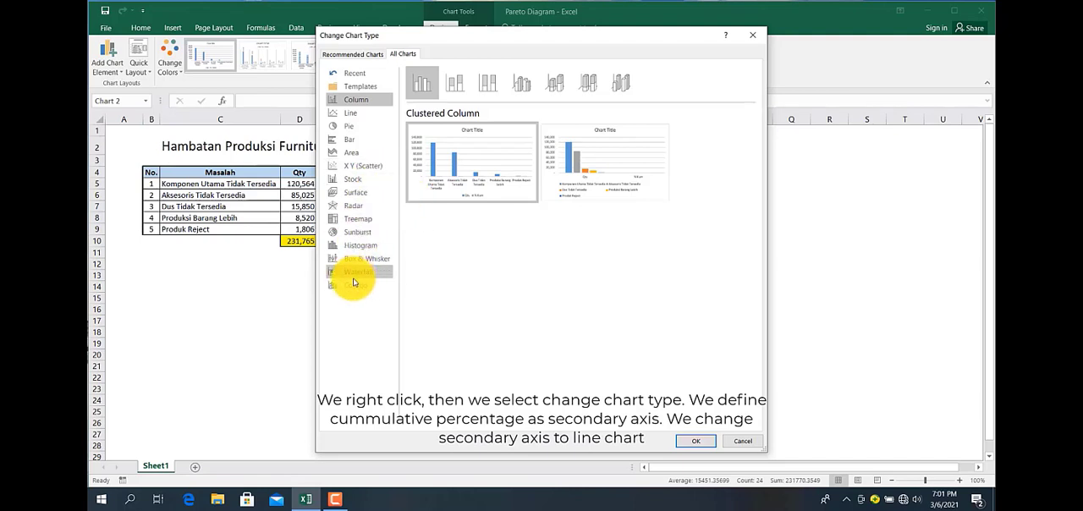
click(355, 285)
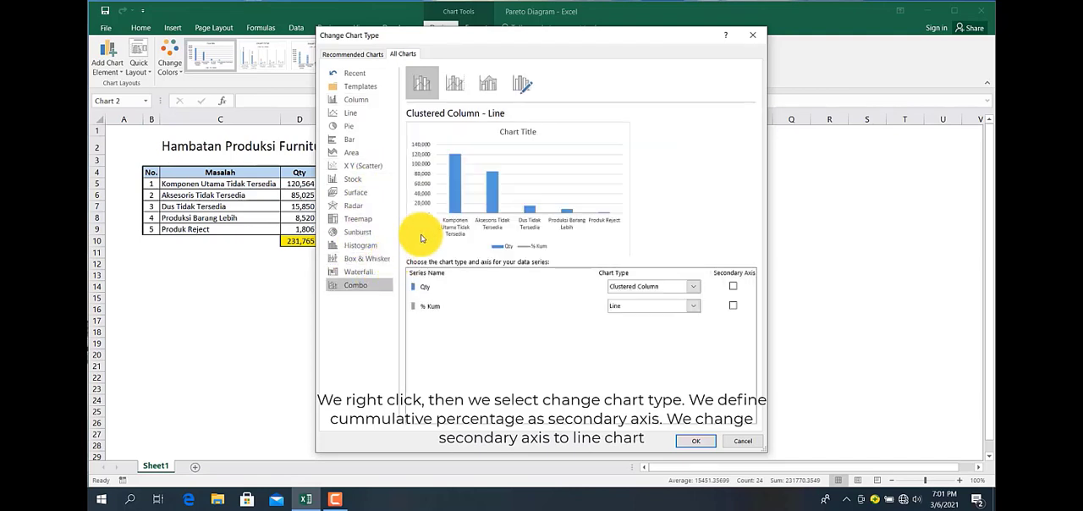
mouse_move(733, 305)
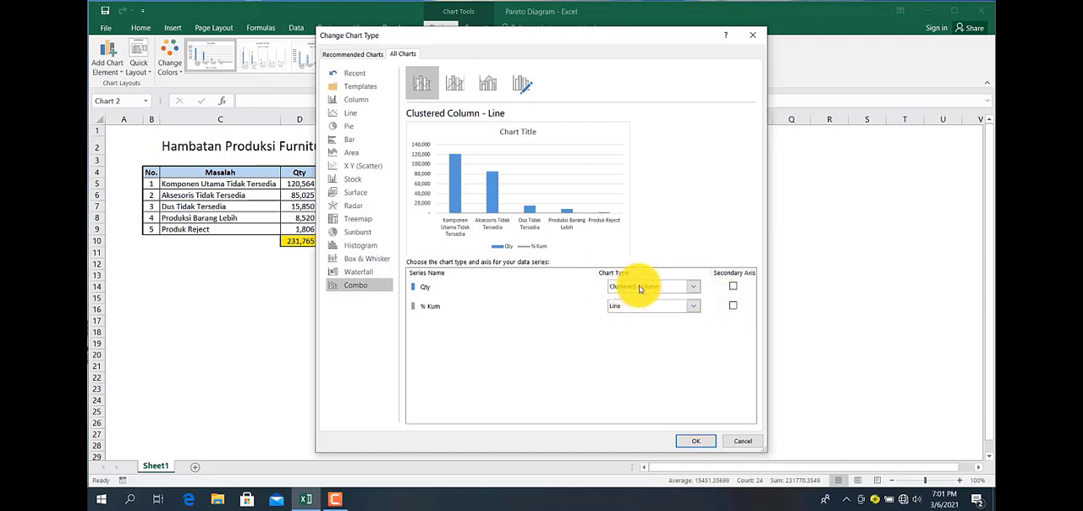
mouse_move(607, 283)
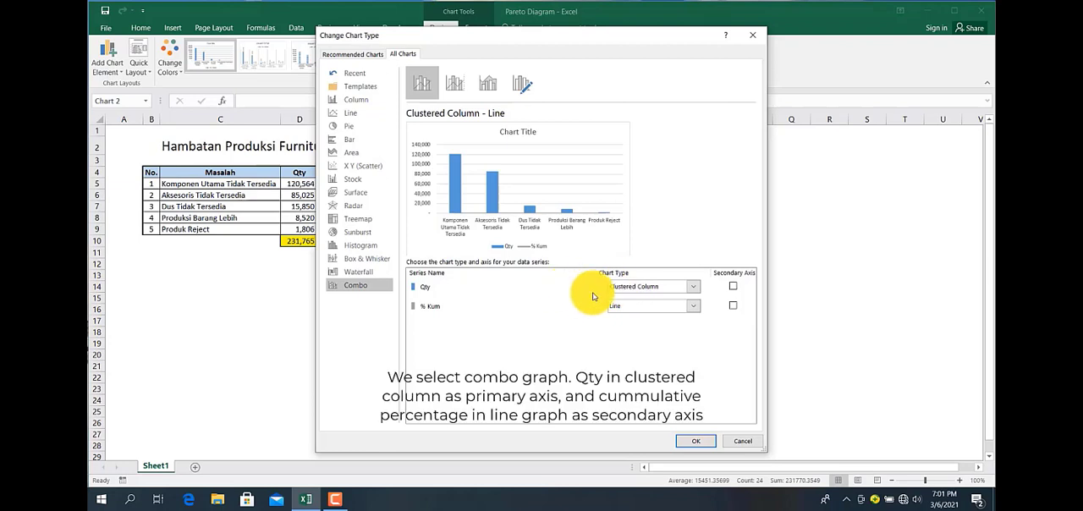
mouse_move(461, 316)
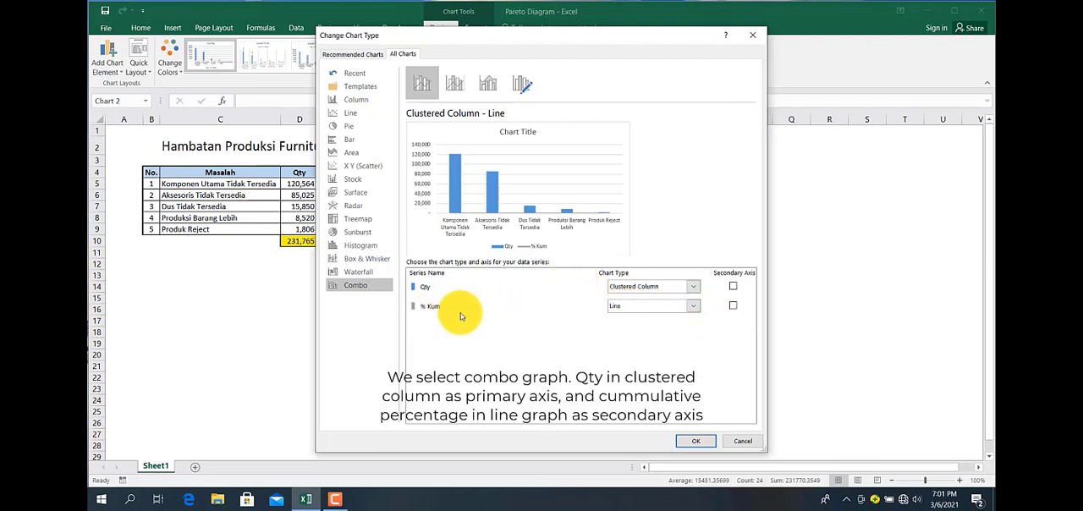
click(733, 305)
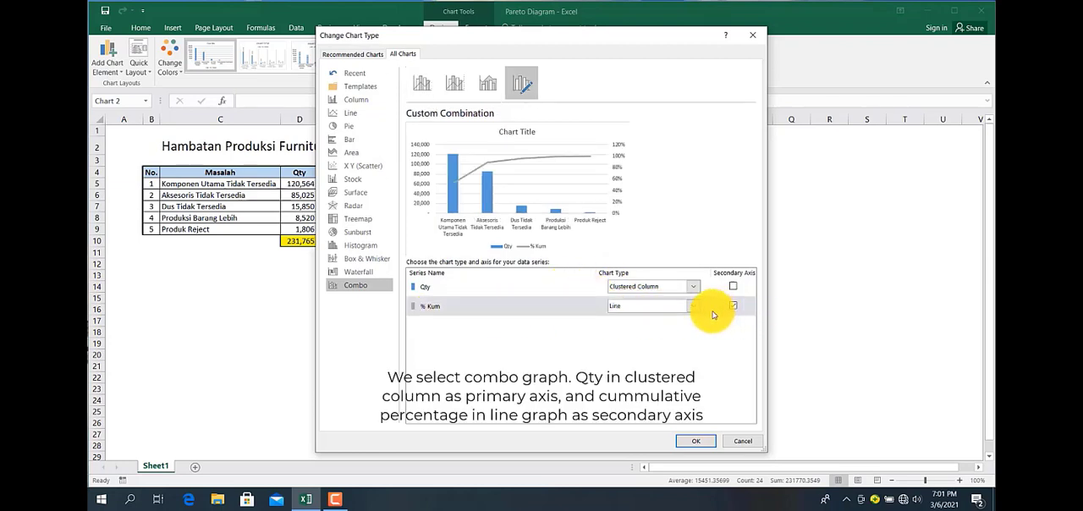
click(695, 441)
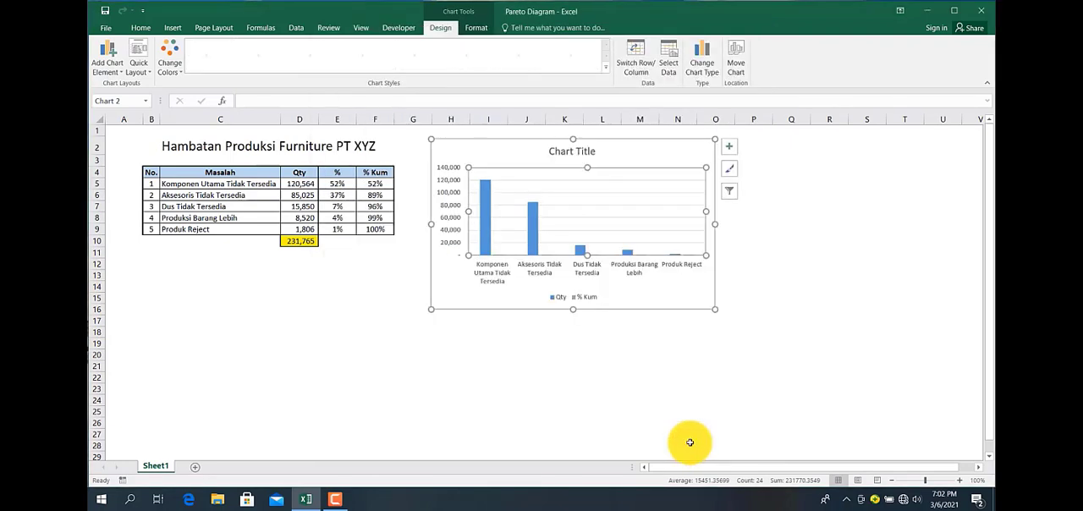
Set the secondary percentage axis maximum to 1.0 via Format Axis
click(470, 57)
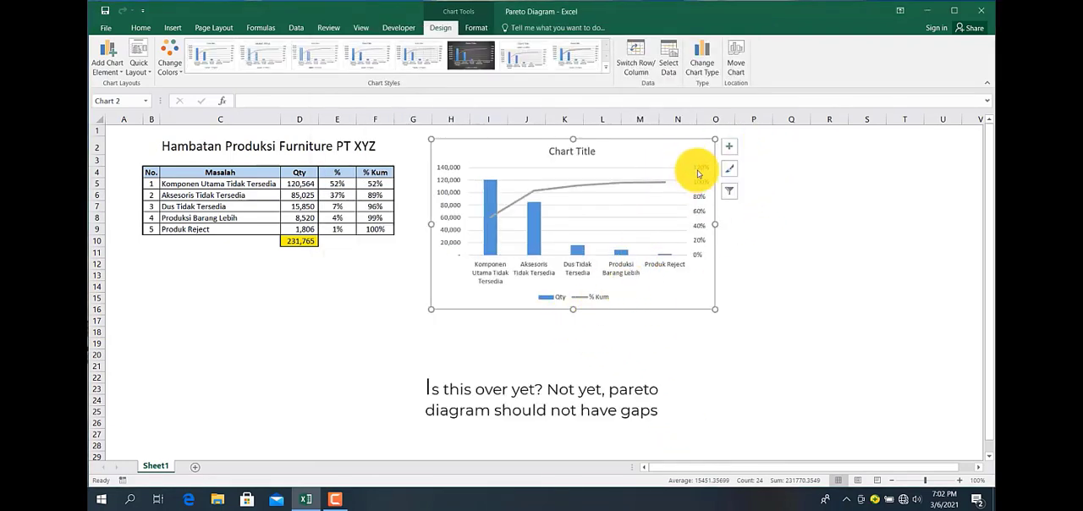
right_click(696, 173)
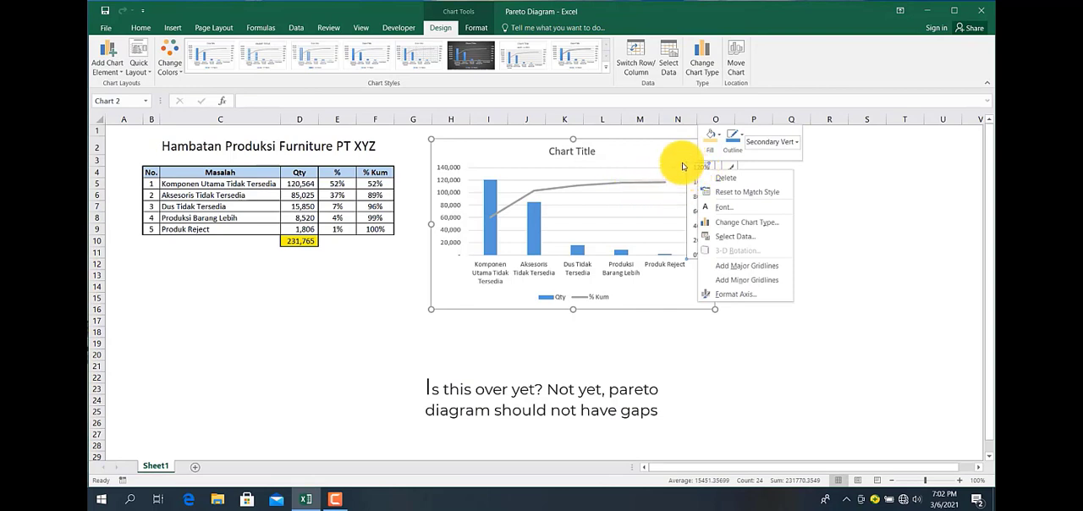
mouse_move(736, 206)
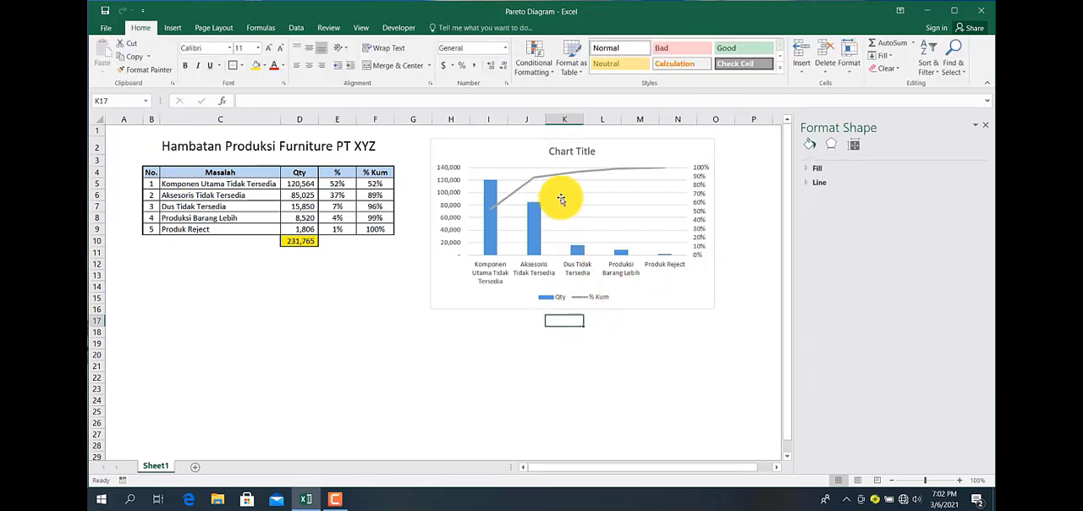
Title the chart 'Diagram Pareto Hambatan Produksi PT XYZ'
click(572, 150)
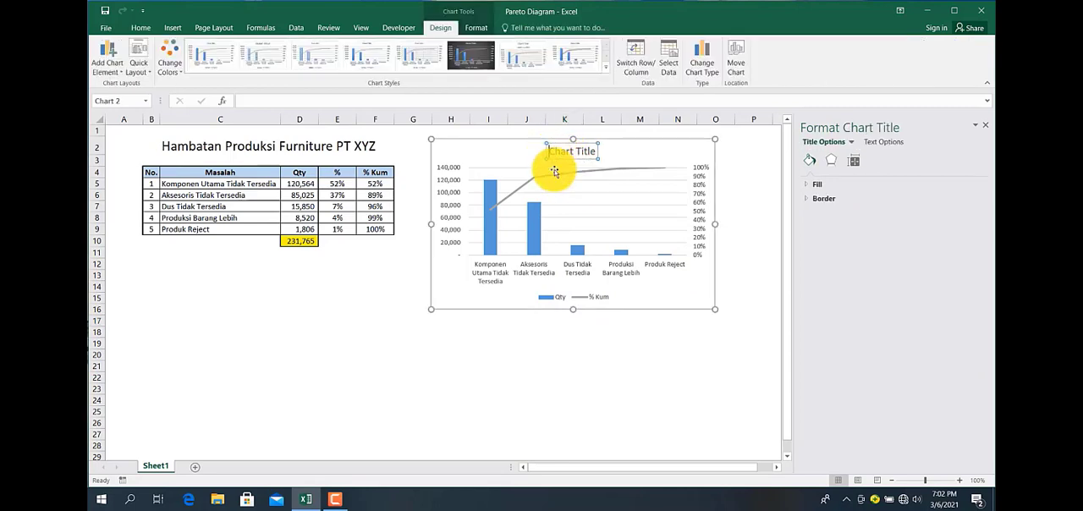
mouse_move(555, 174)
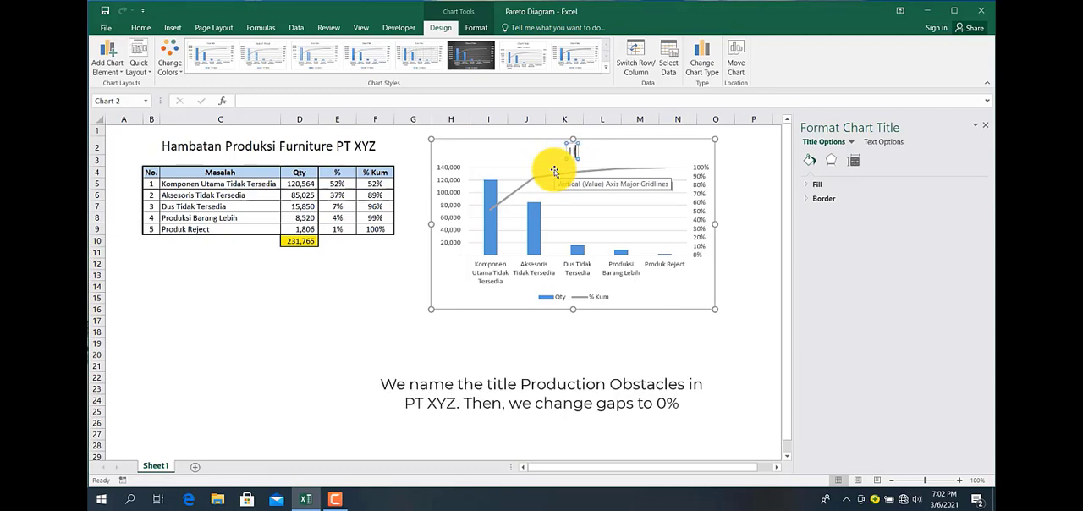
text(Hambatan Produksi)
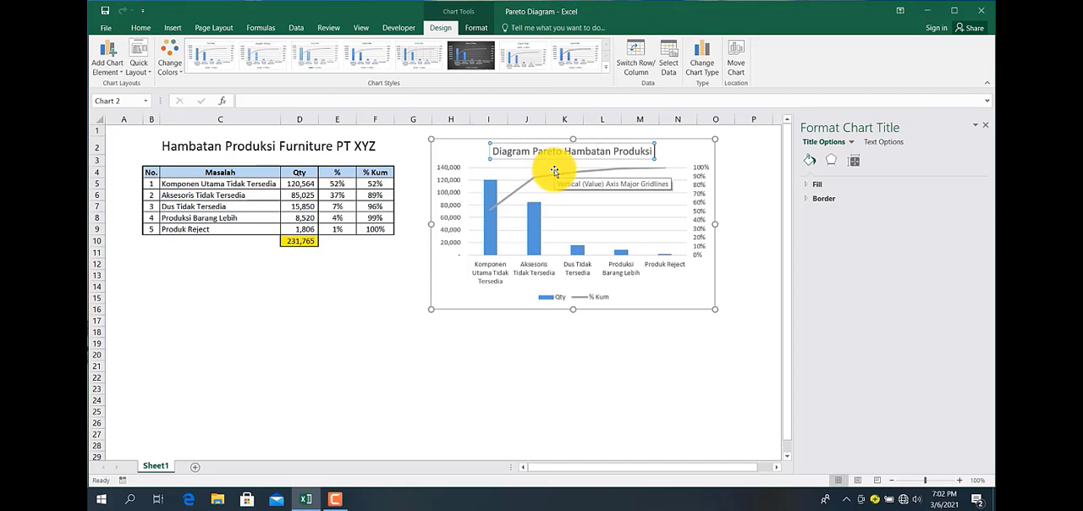
text(PT XYZ)
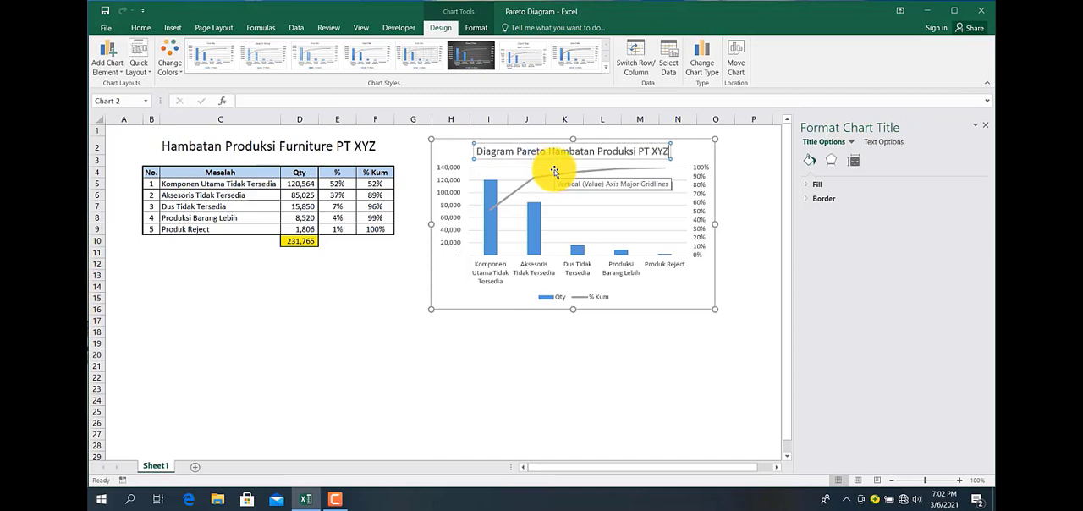
mouse_move(524, 281)
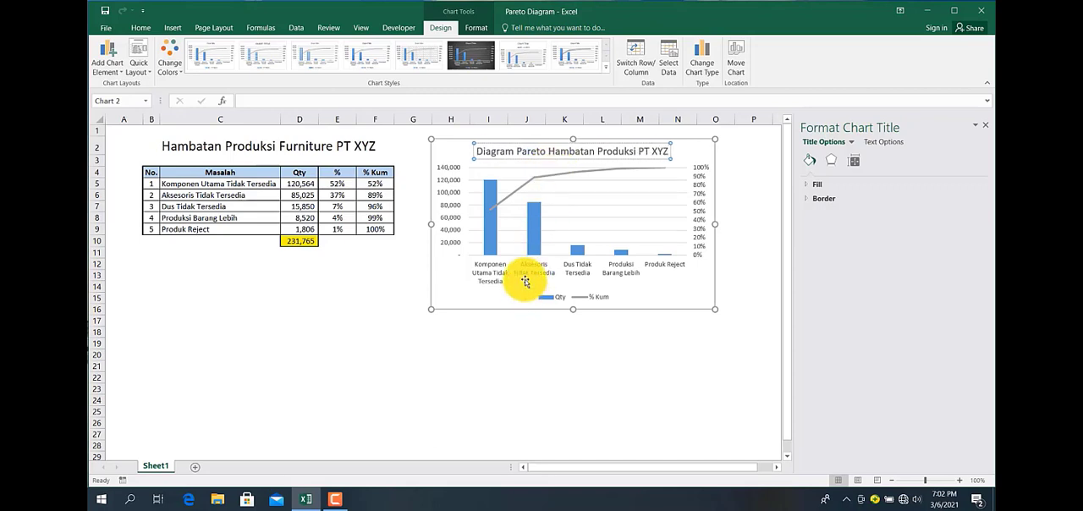
Set the Qty series Gap Width to 0% in Format Data Series
click(567, 250)
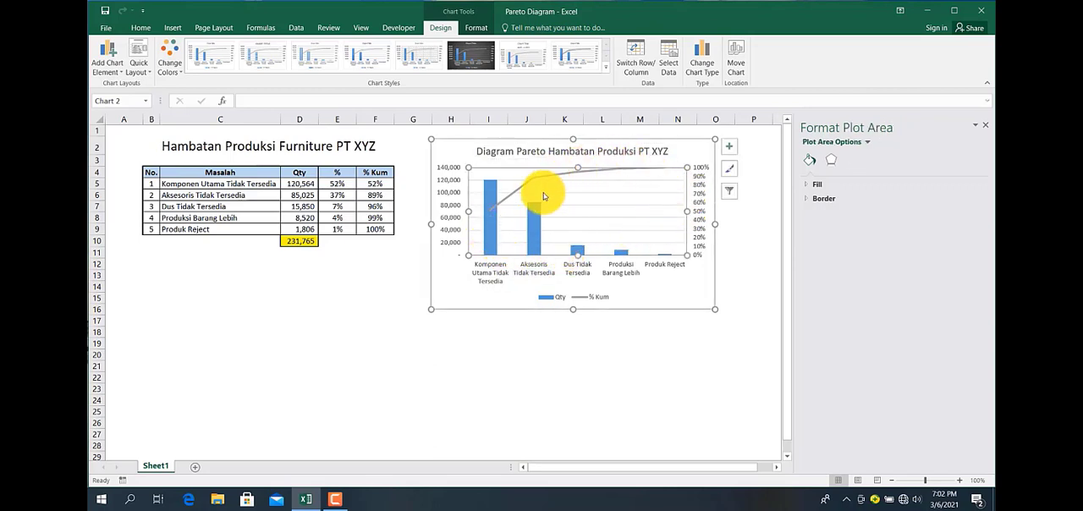
mouse_move(424, 246)
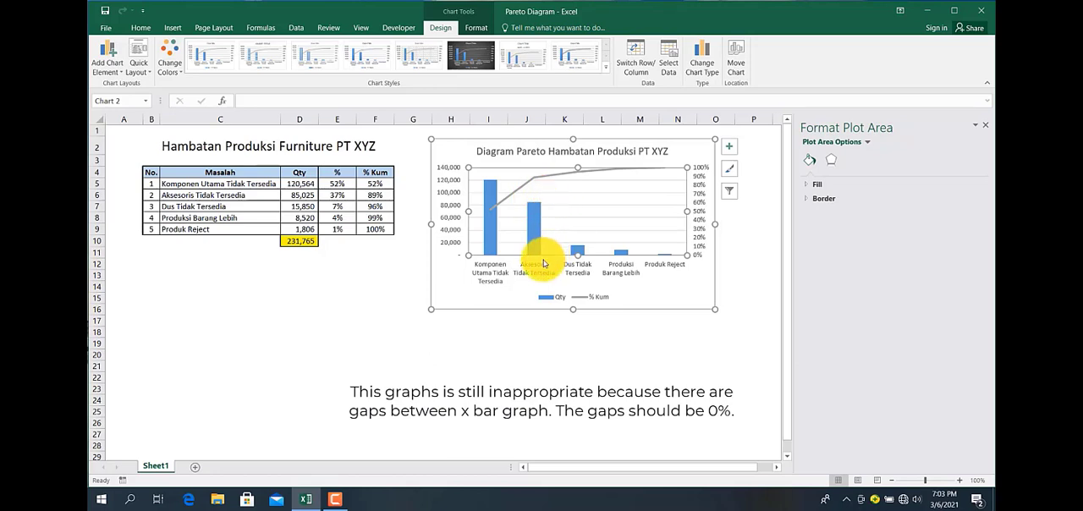
mouse_move(588, 266)
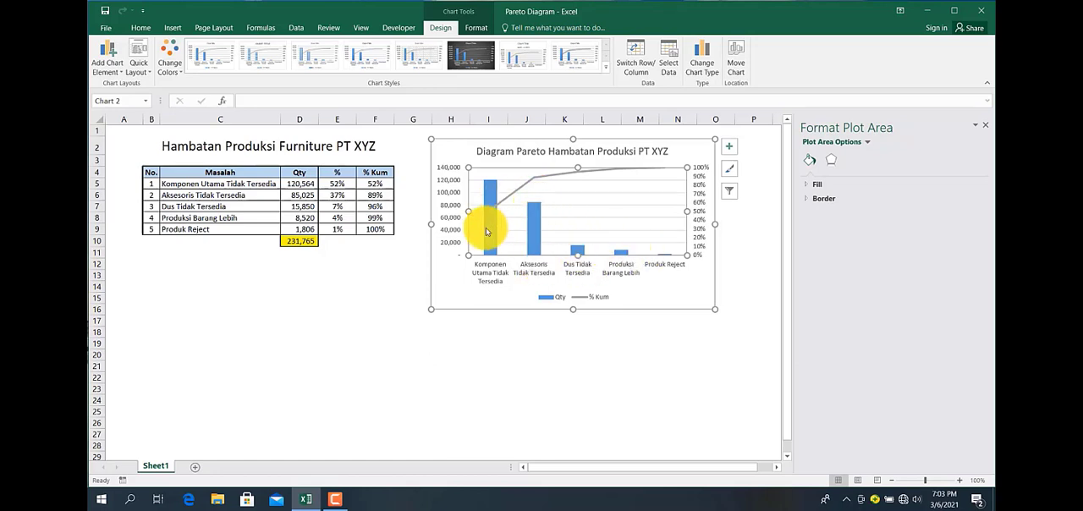
right_click(489, 232)
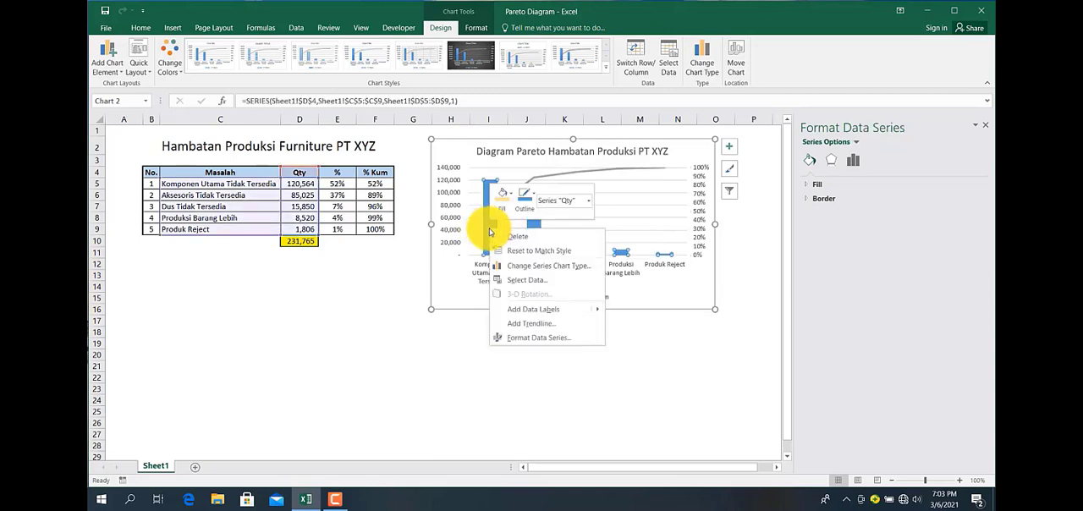
mouse_move(520, 338)
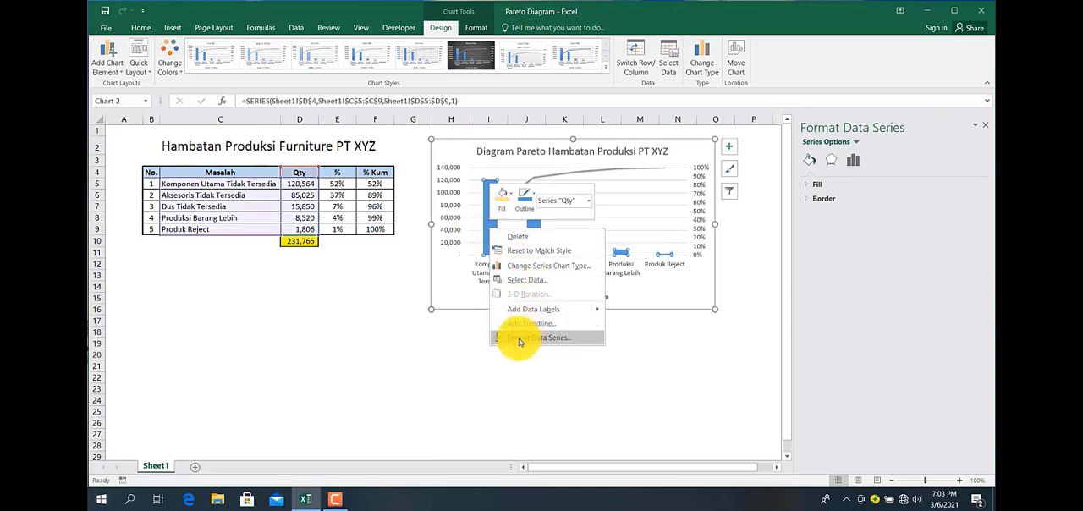
click(544, 338)
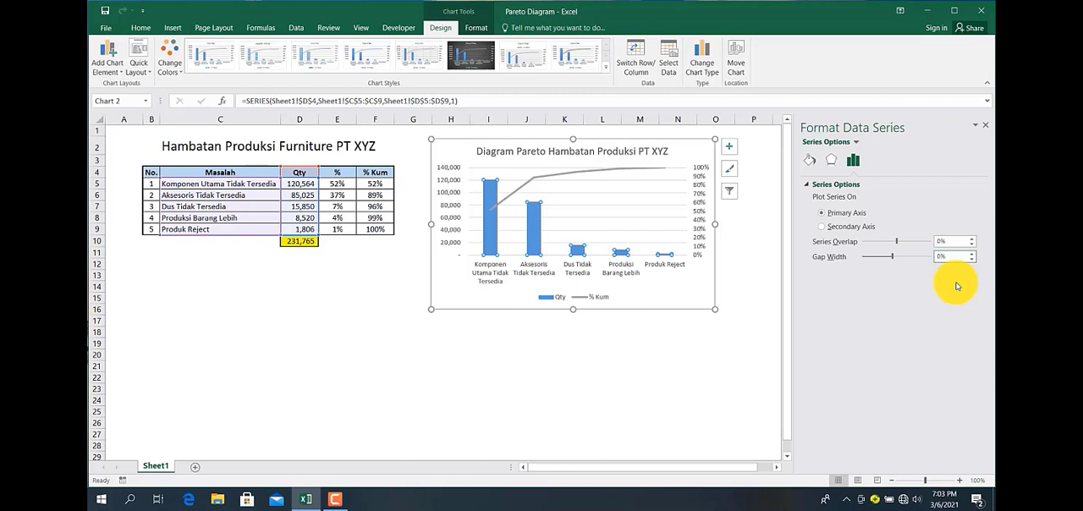
mouse_move(905, 259)
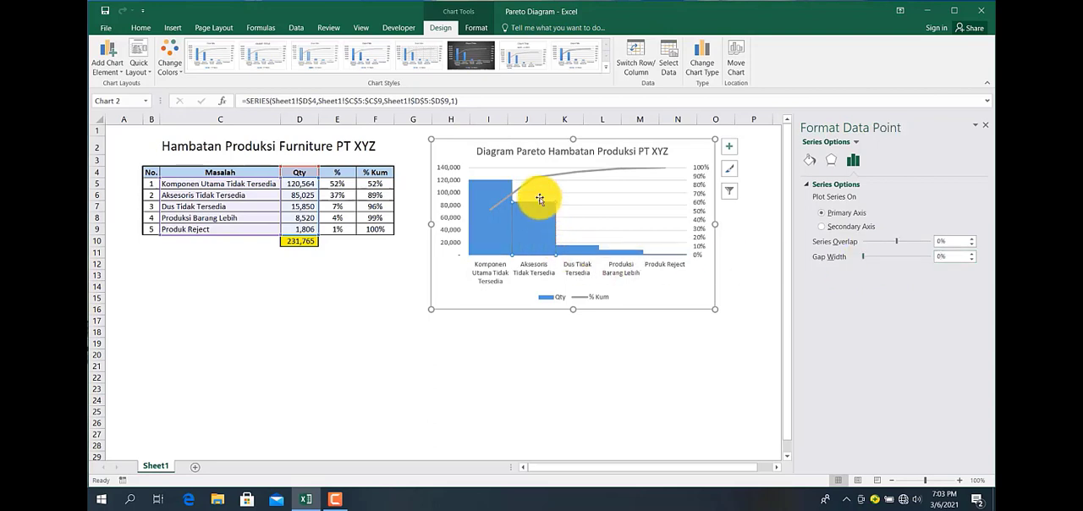
Apply a patterned chart style and drag the Gap Width back to 0%
click(412, 57)
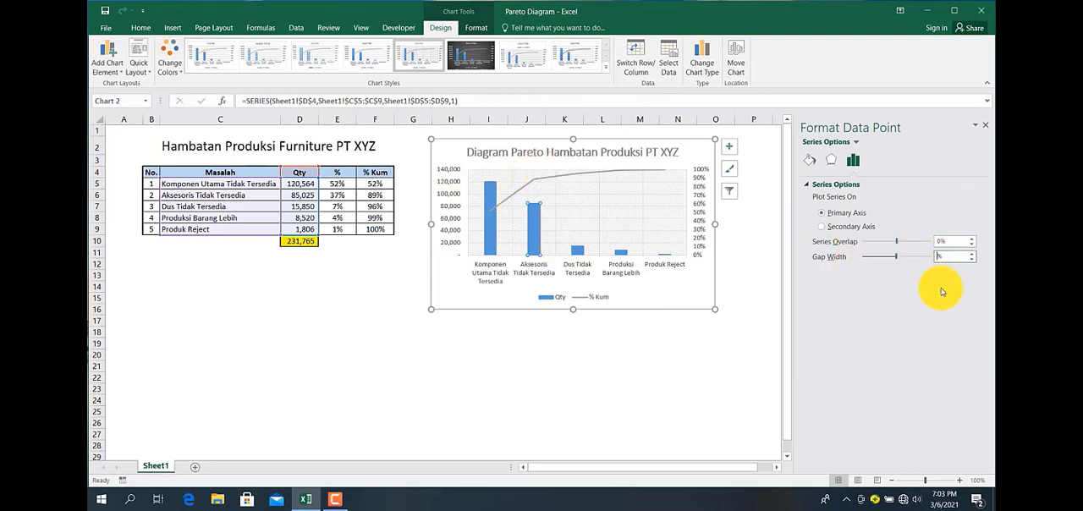
drag(895, 257, 864, 257)
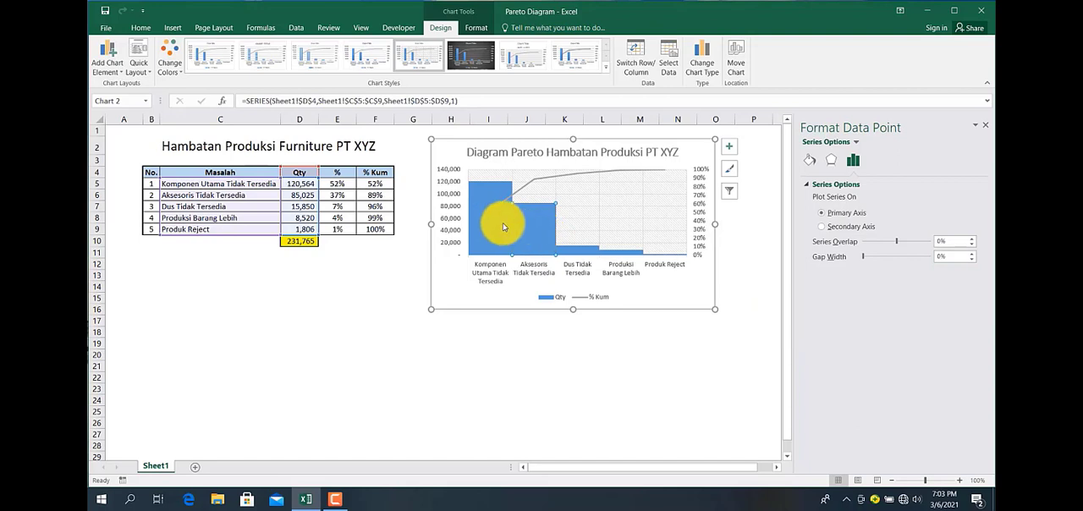
Fill the tallest column, Komponen Utama Tidak Tersedia, orange after trying yellow and red
right_click(504, 224)
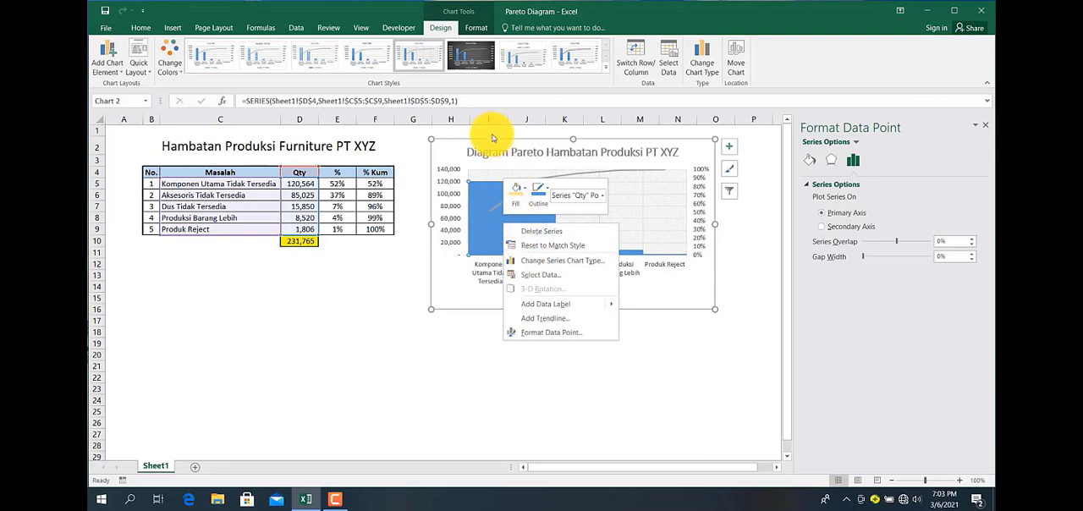
mouse_move(529, 200)
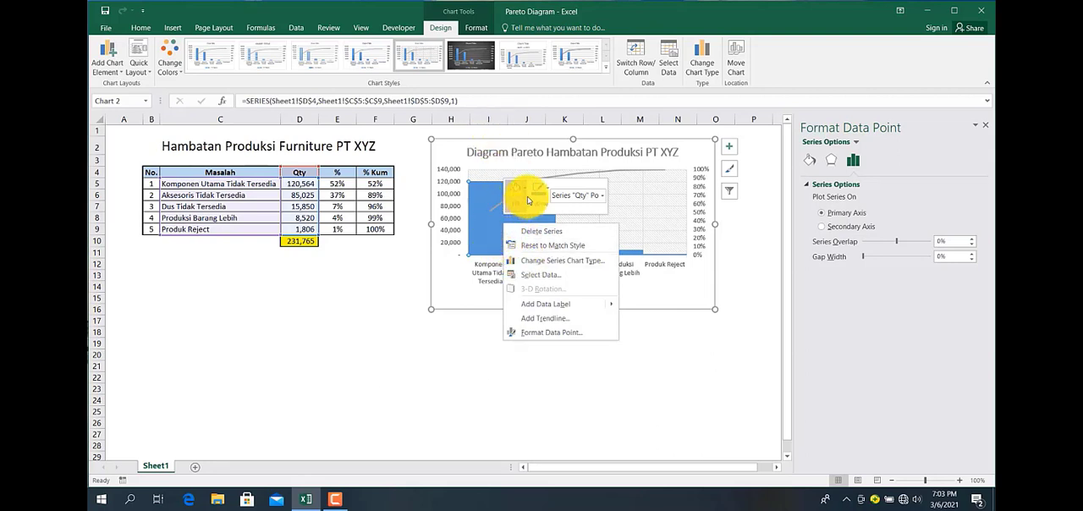
click(516, 188)
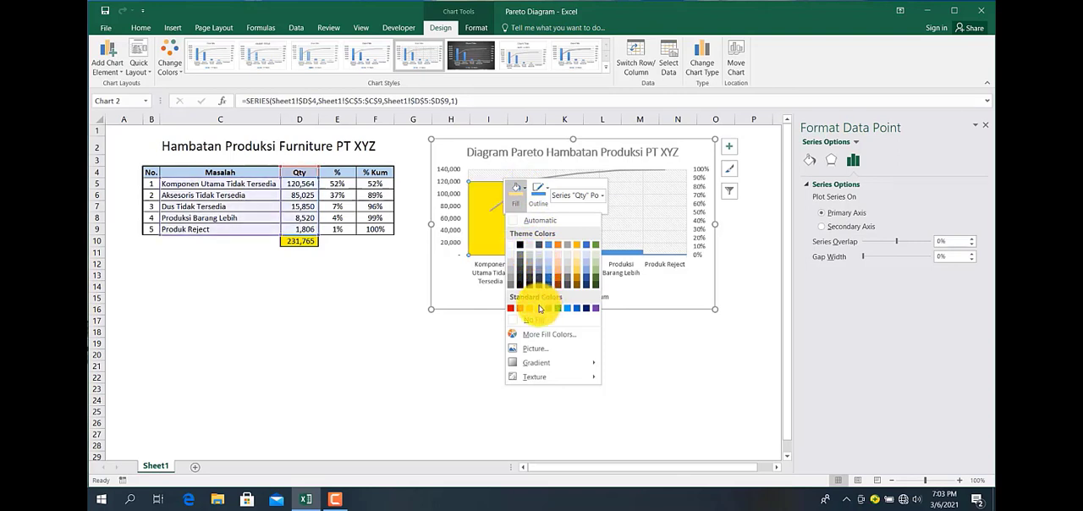
click(525, 308)
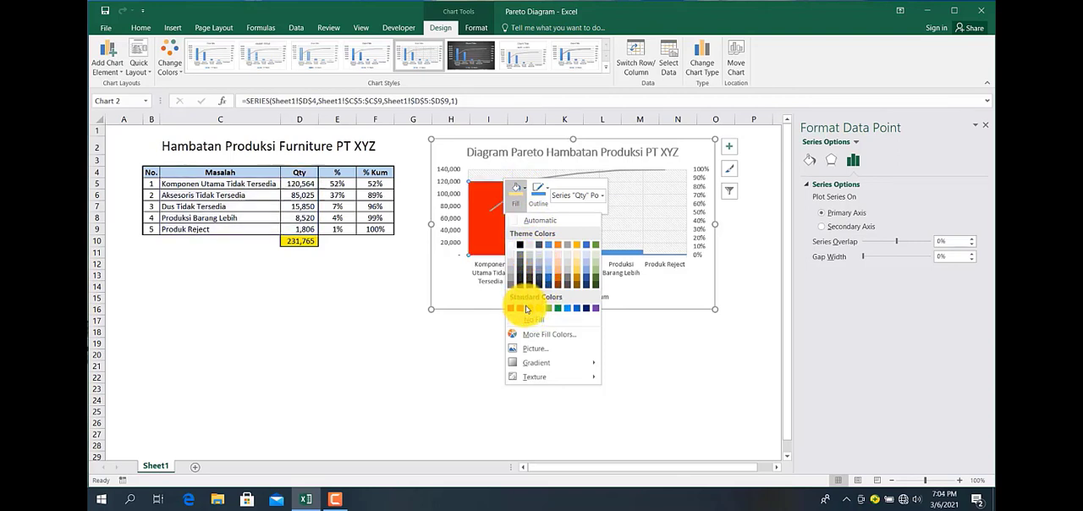
click(521, 309)
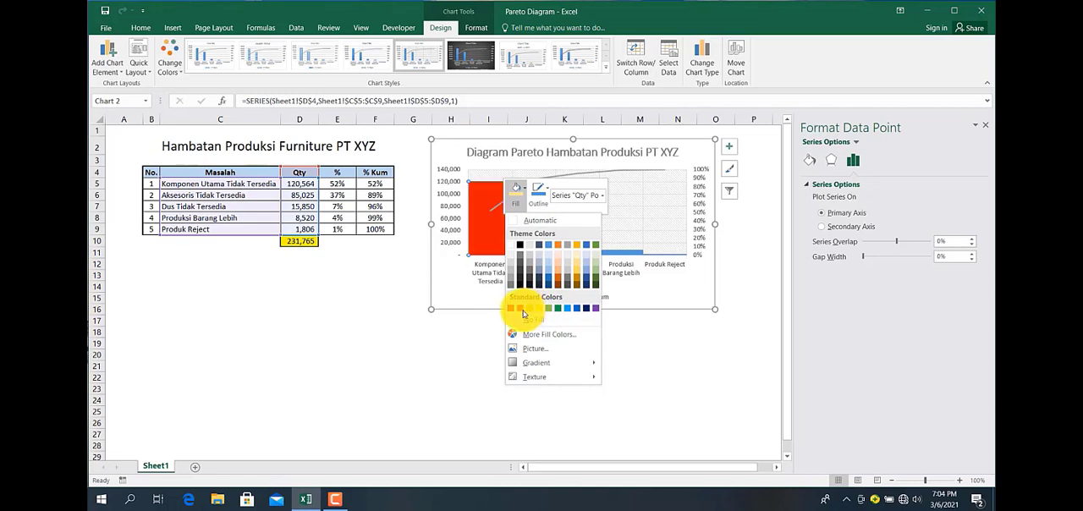
click(523, 309)
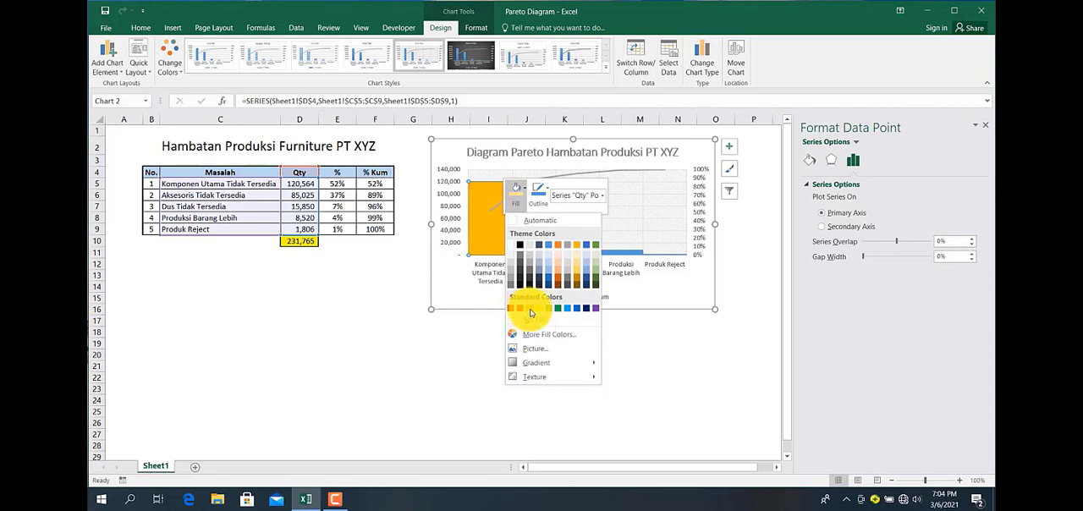
click(515, 307)
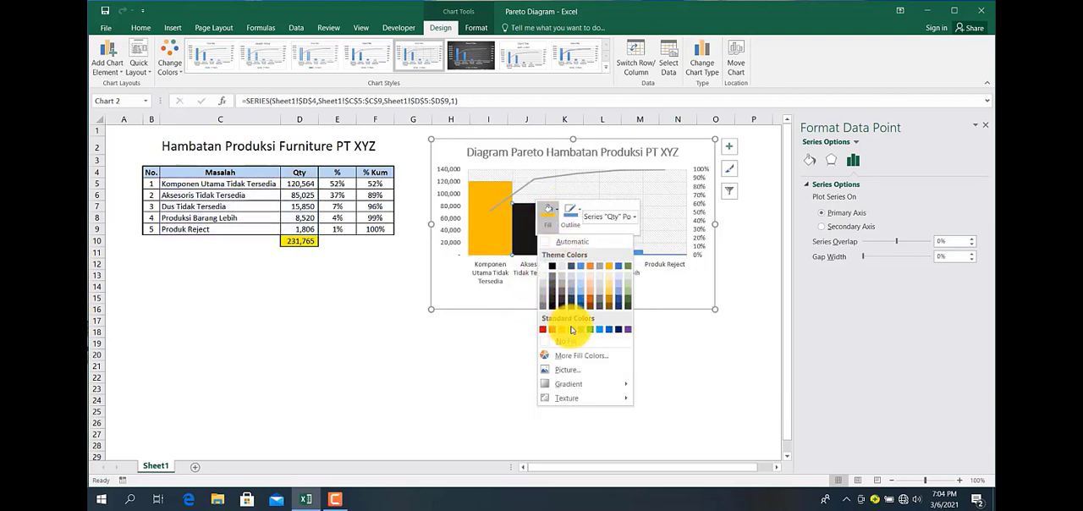
Fill the second column yellow and recolour the Dus Tidak Tersedia and Produksi Barang Lebih columns
click(579, 329)
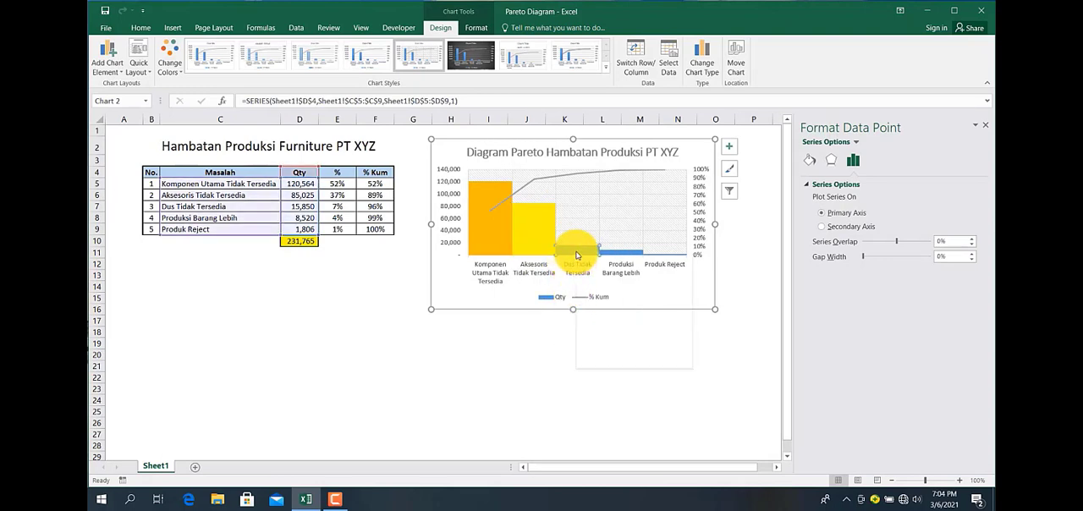
right_click(578, 254)
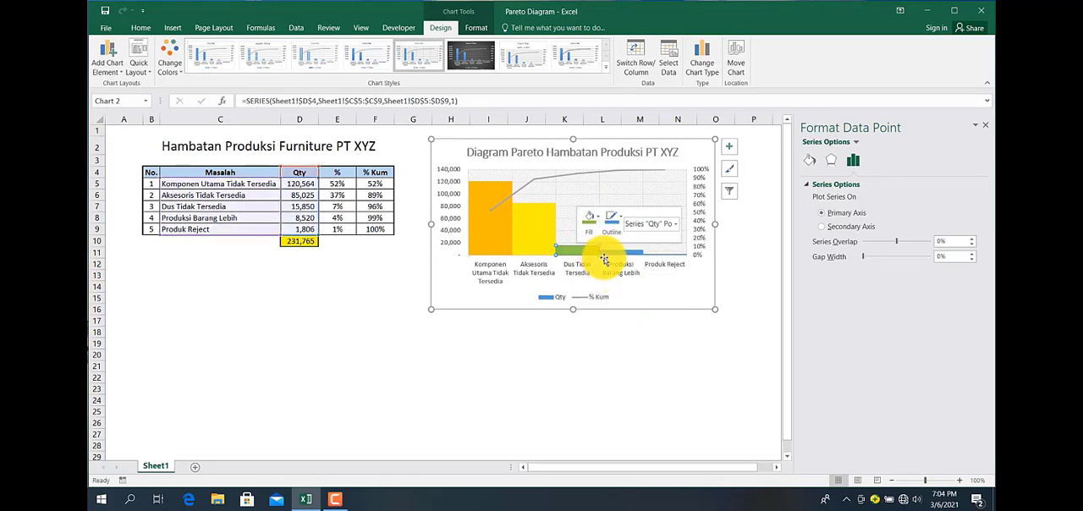
right_click(601, 258)
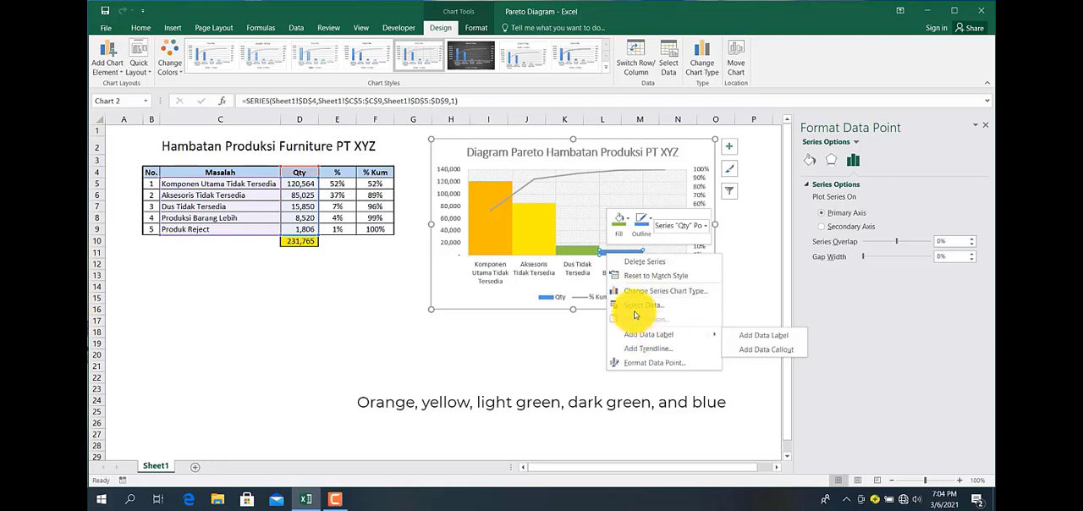
click(641, 225)
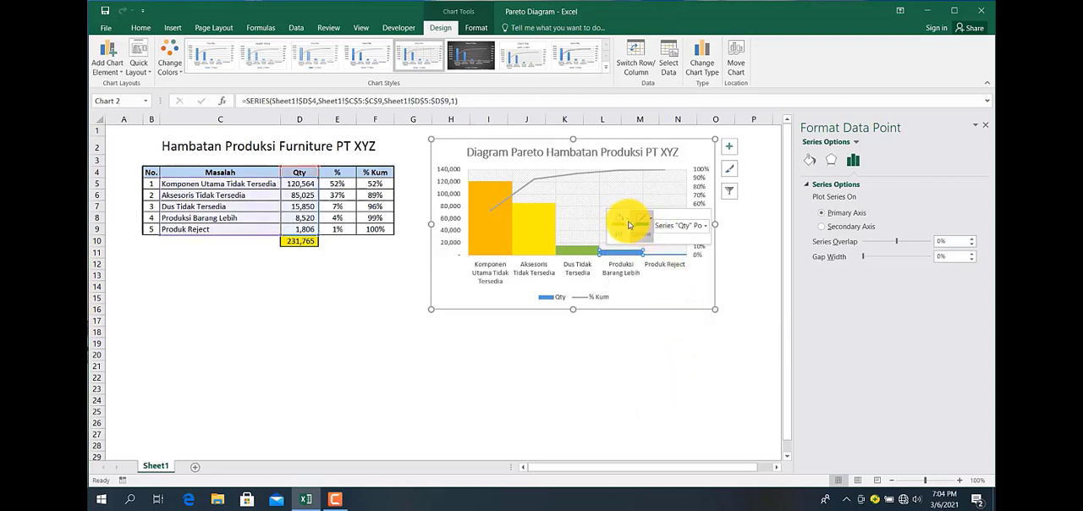
Fill the fourth column dark green, leaving the tiny Produk Reject column as is
click(621, 220)
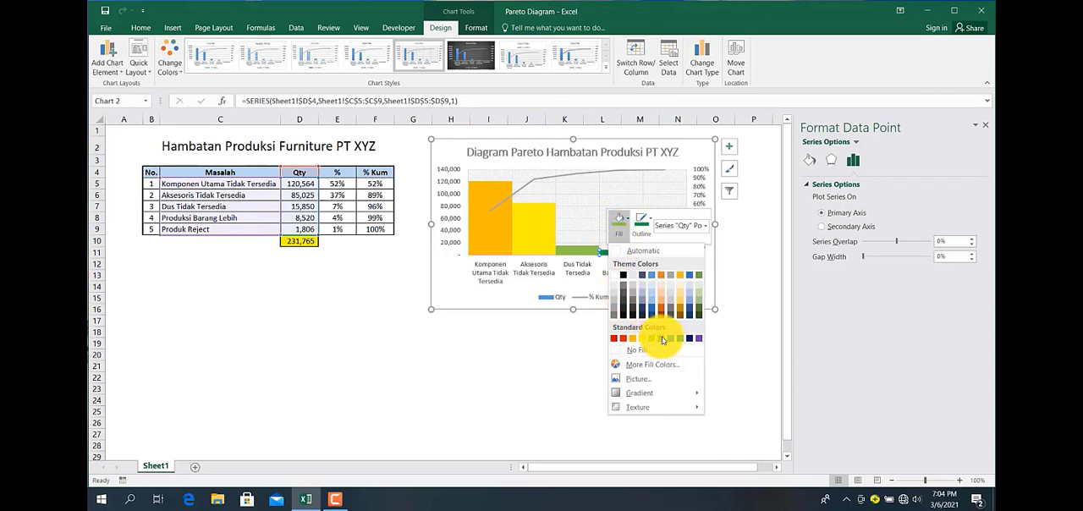
click(656, 337)
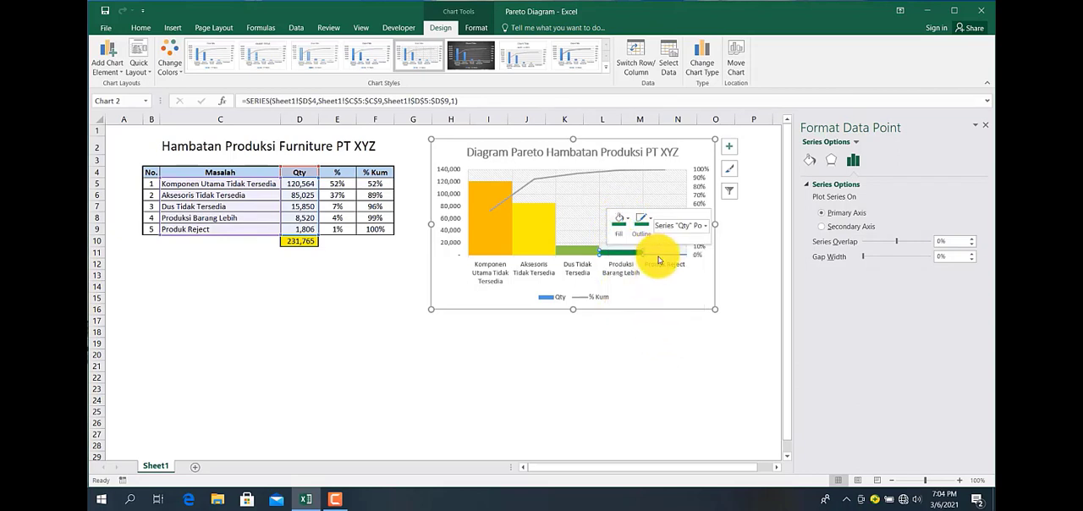
click(669, 256)
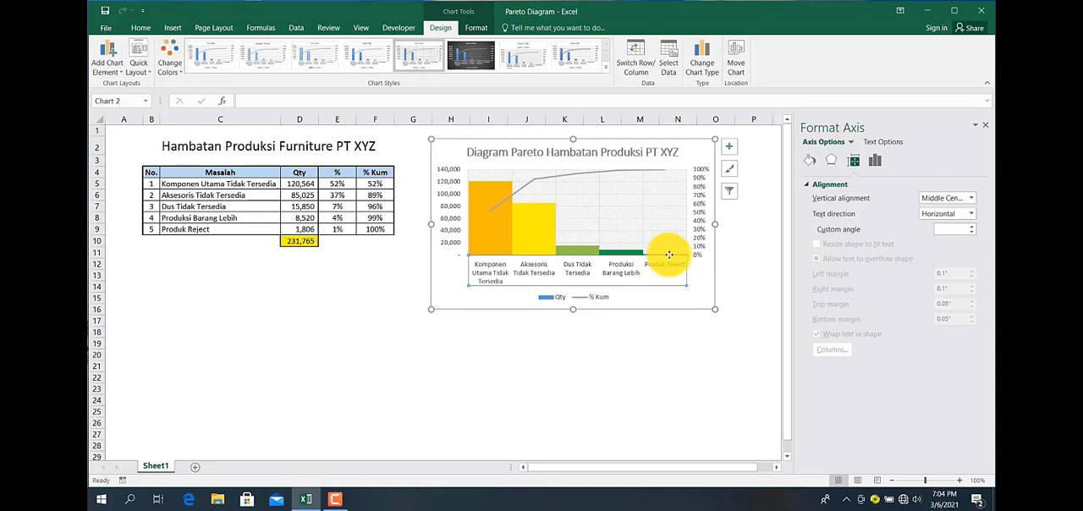
mouse_move(668, 256)
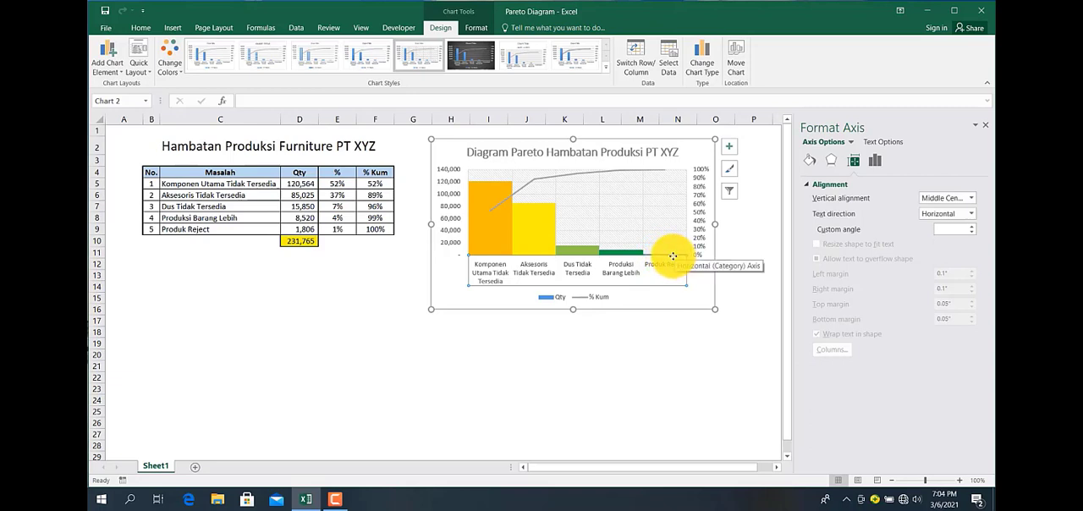
mouse_move(663, 258)
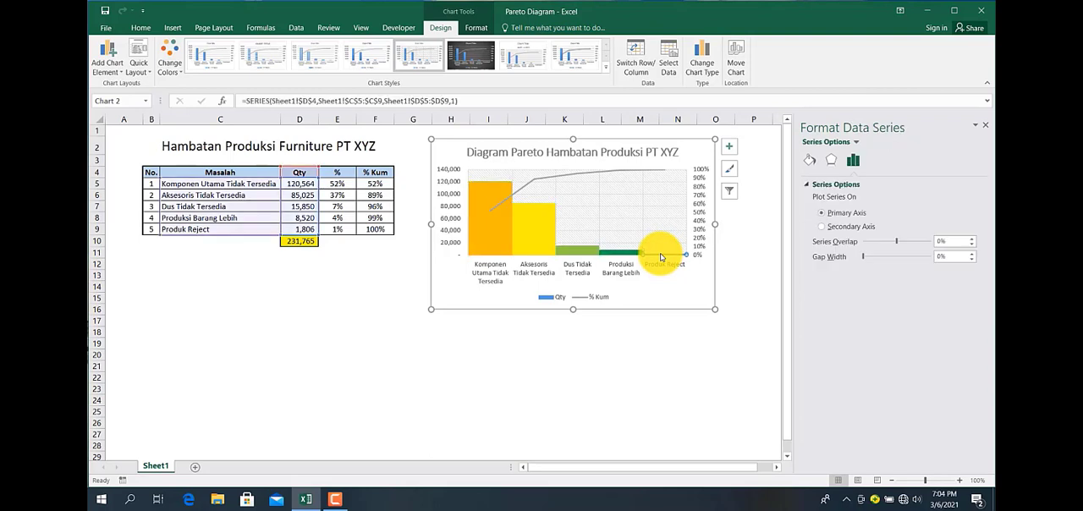
click(682, 222)
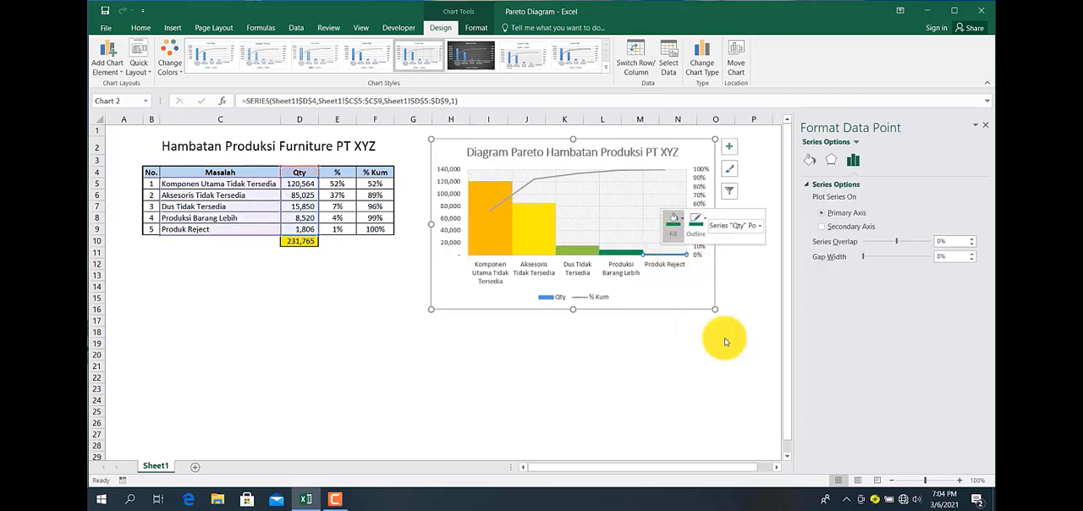
click(565, 320)
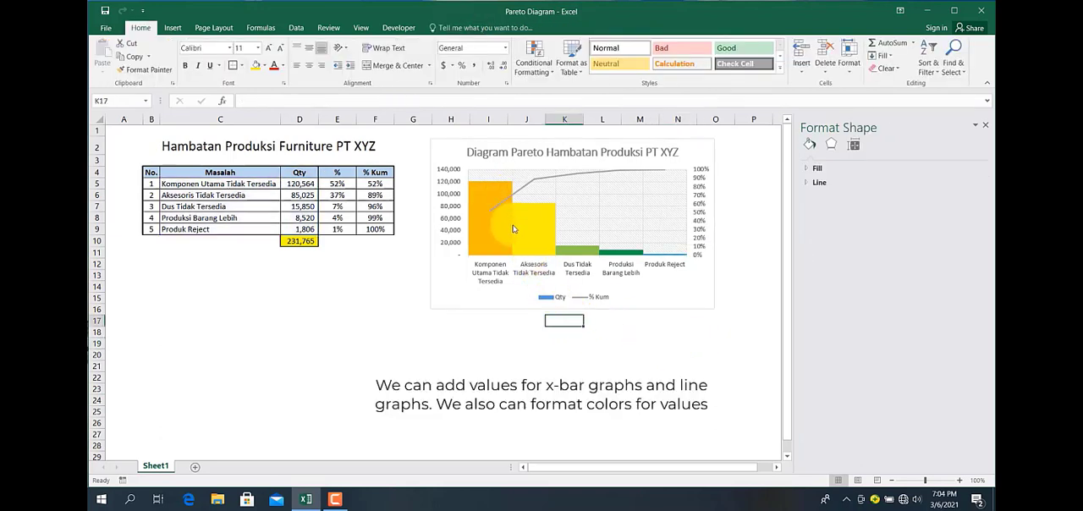
Add value labels to the Qty columns, from 120,564 down
right_click(503, 229)
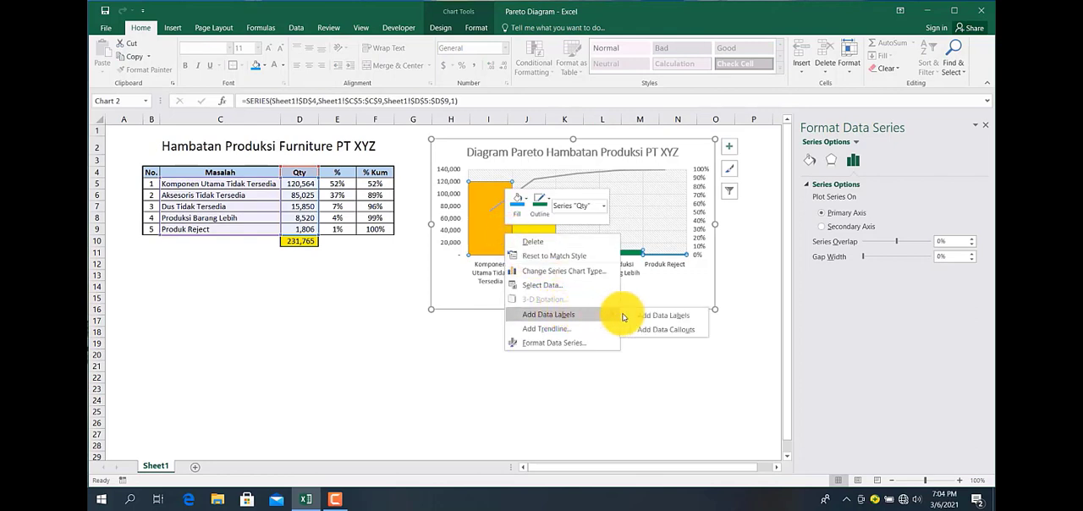
click(548, 313)
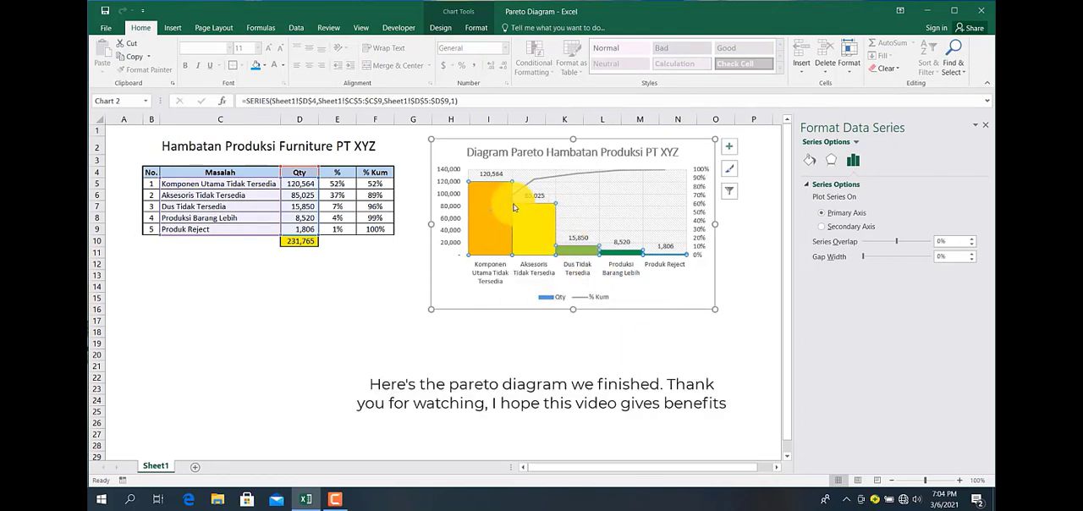
right_click(512, 207)
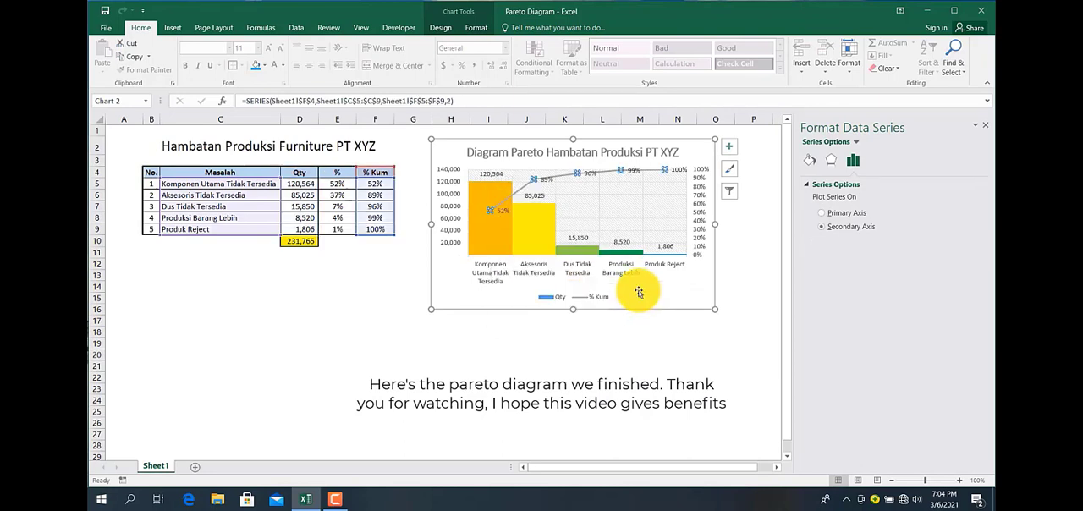
Label the % Kum line 52% to 100% with a light orange fill
right_click(500, 213)
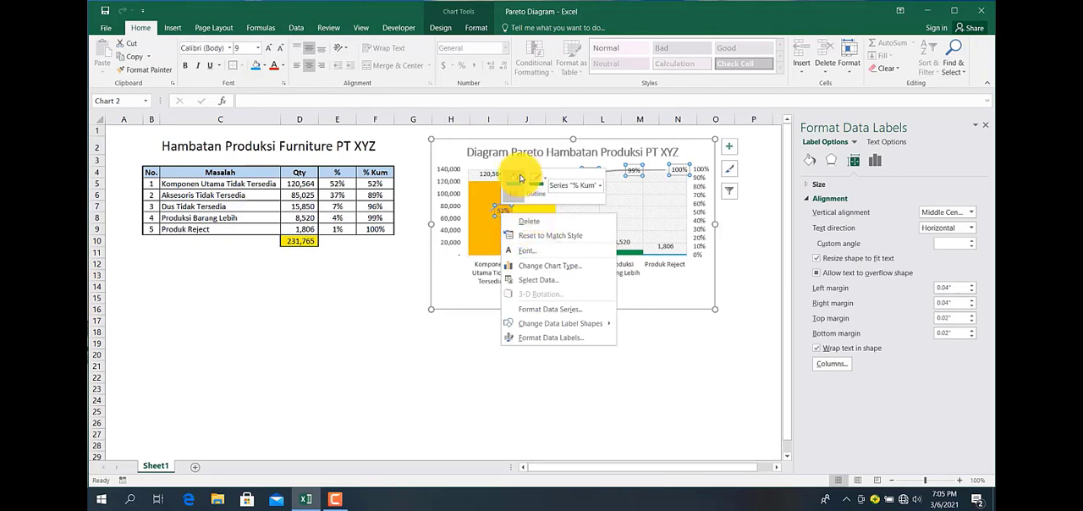
click(511, 185)
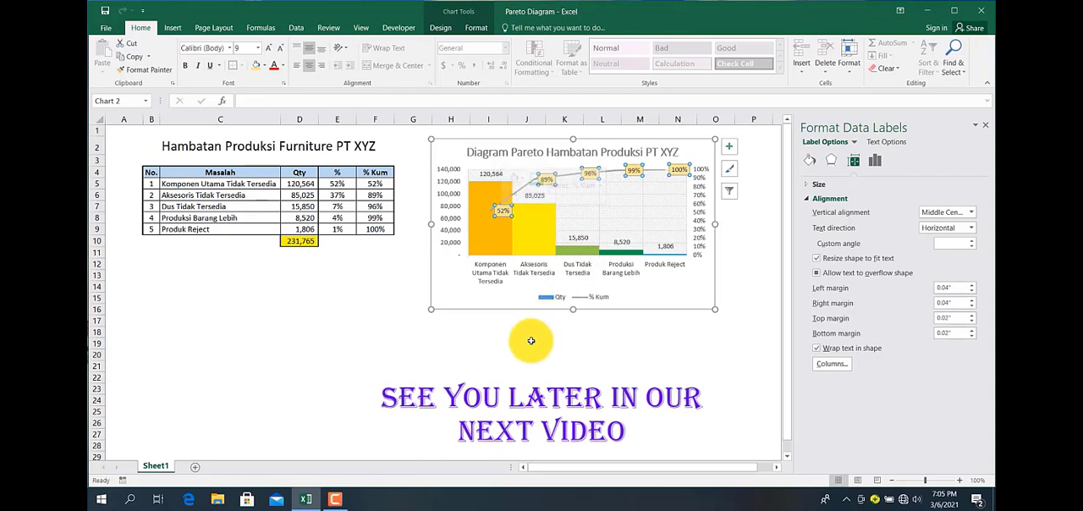
click(526, 343)
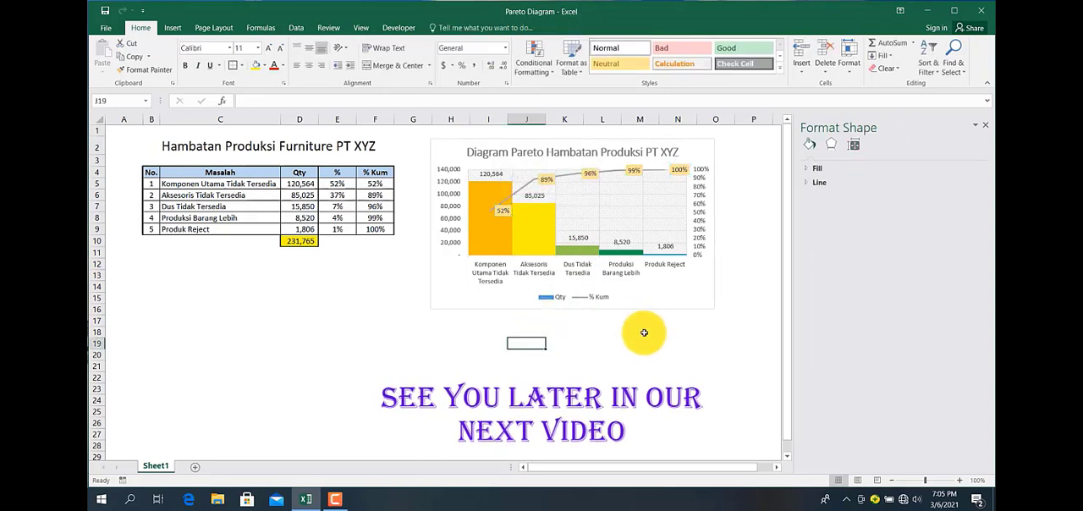
mouse_move(584, 311)
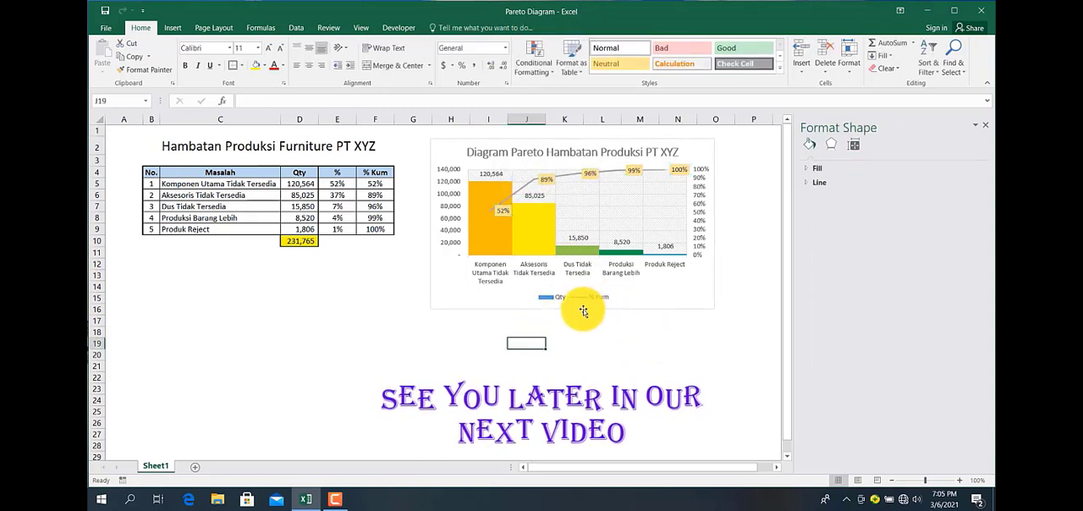
mouse_move(415, 137)
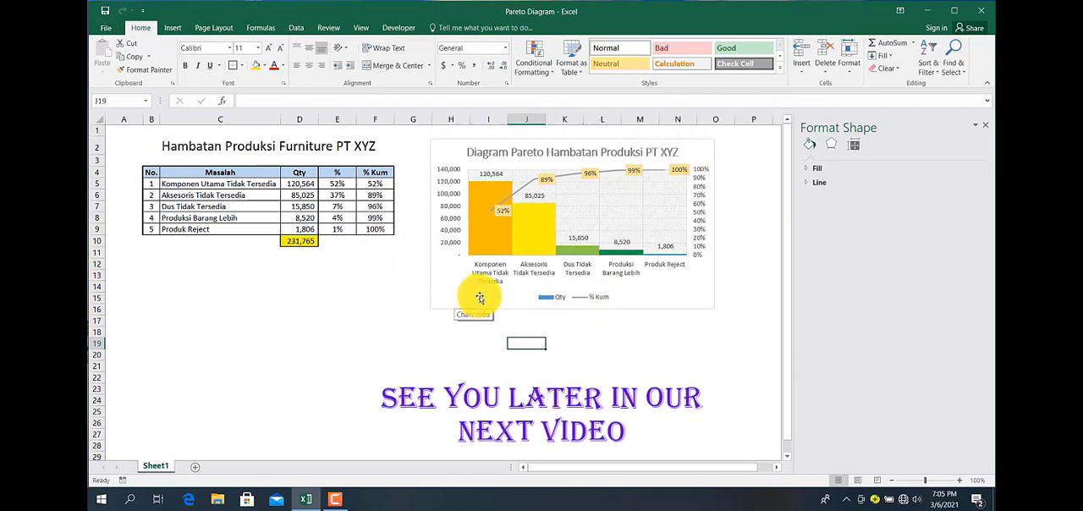
mouse_move(495, 246)
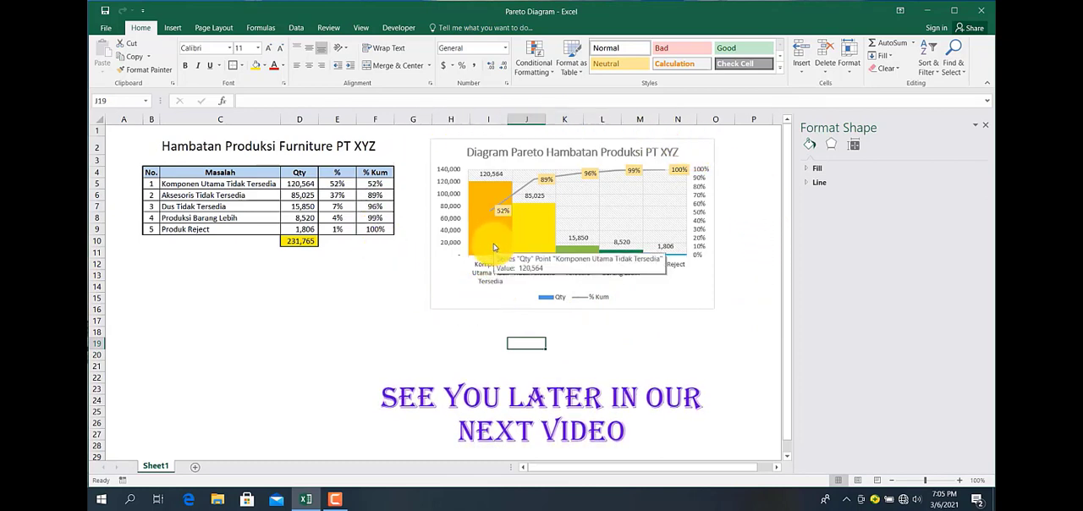